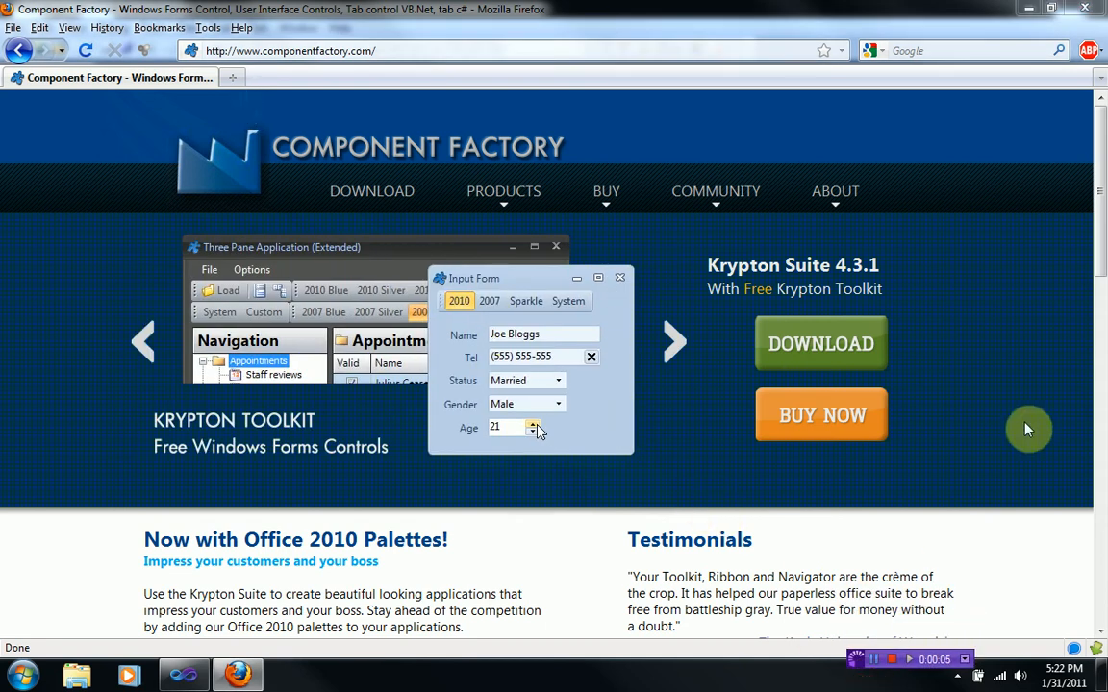
mouse_move(1046, 439)
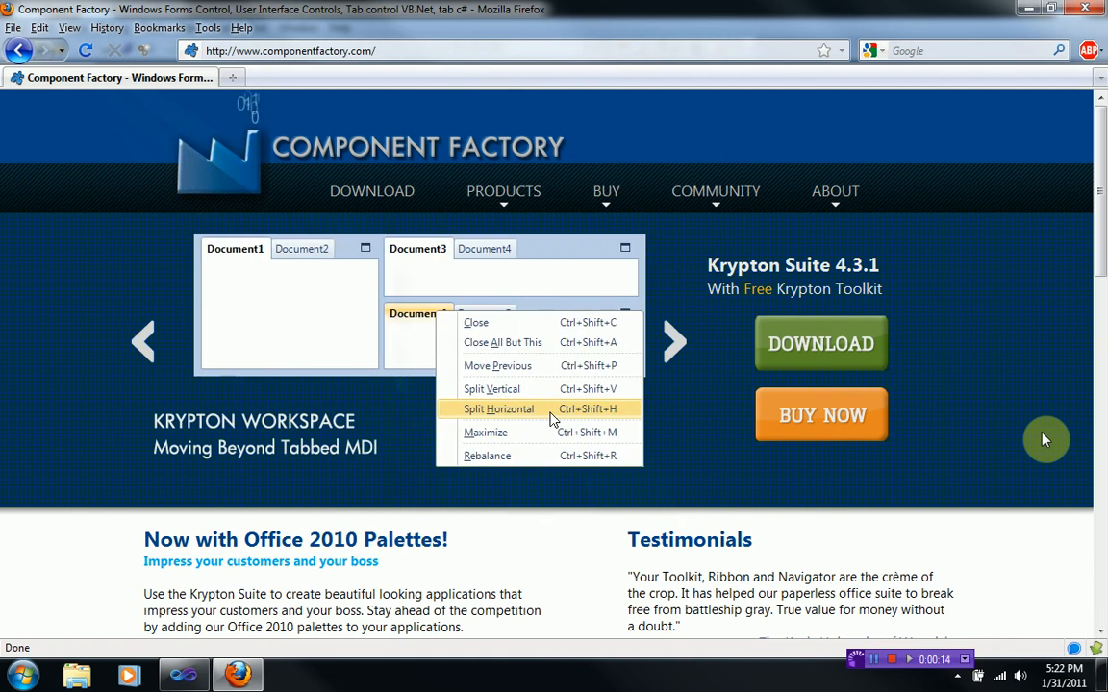
mouse_move(985, 450)
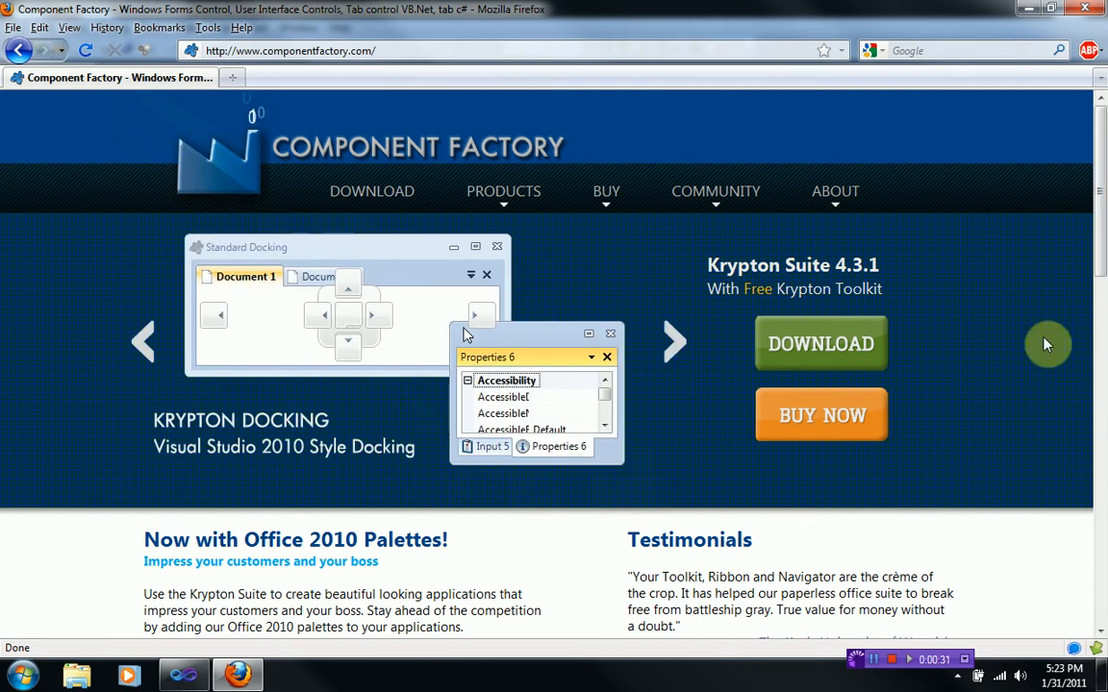
mouse_move(708, 512)
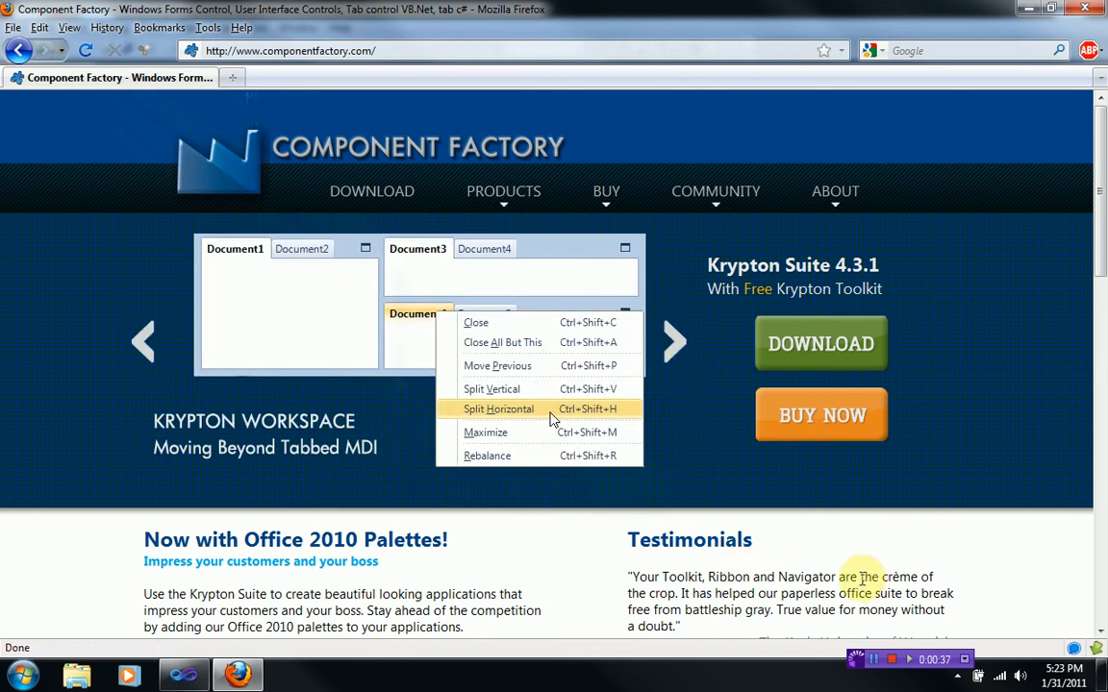
mouse_move(904, 559)
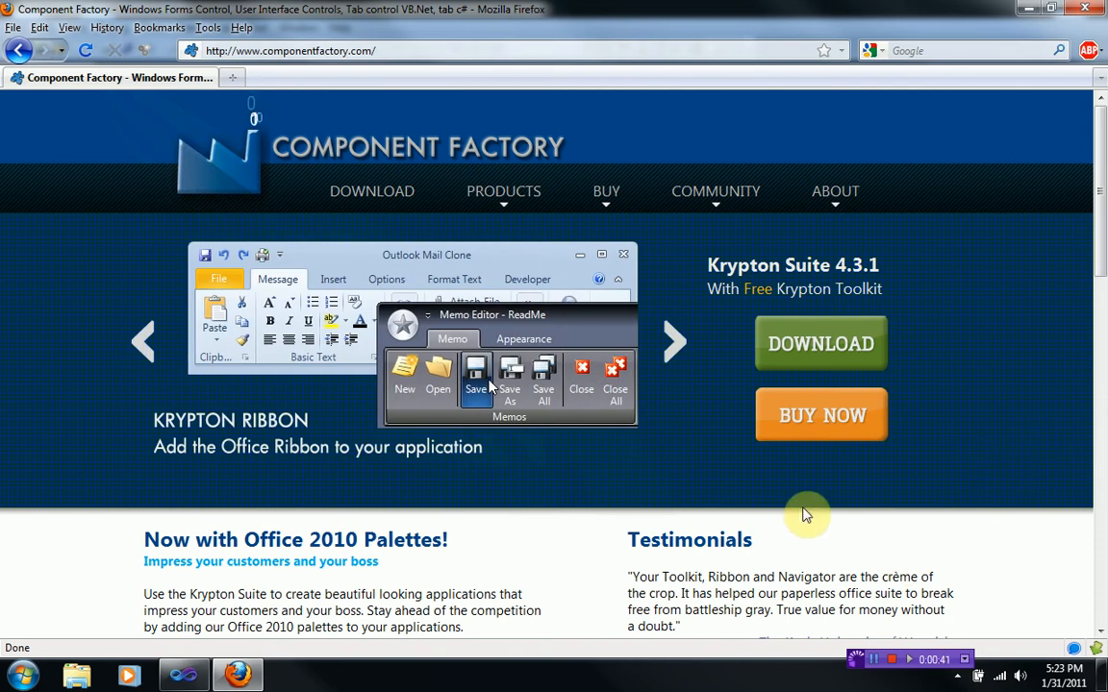
mouse_move(762, 508)
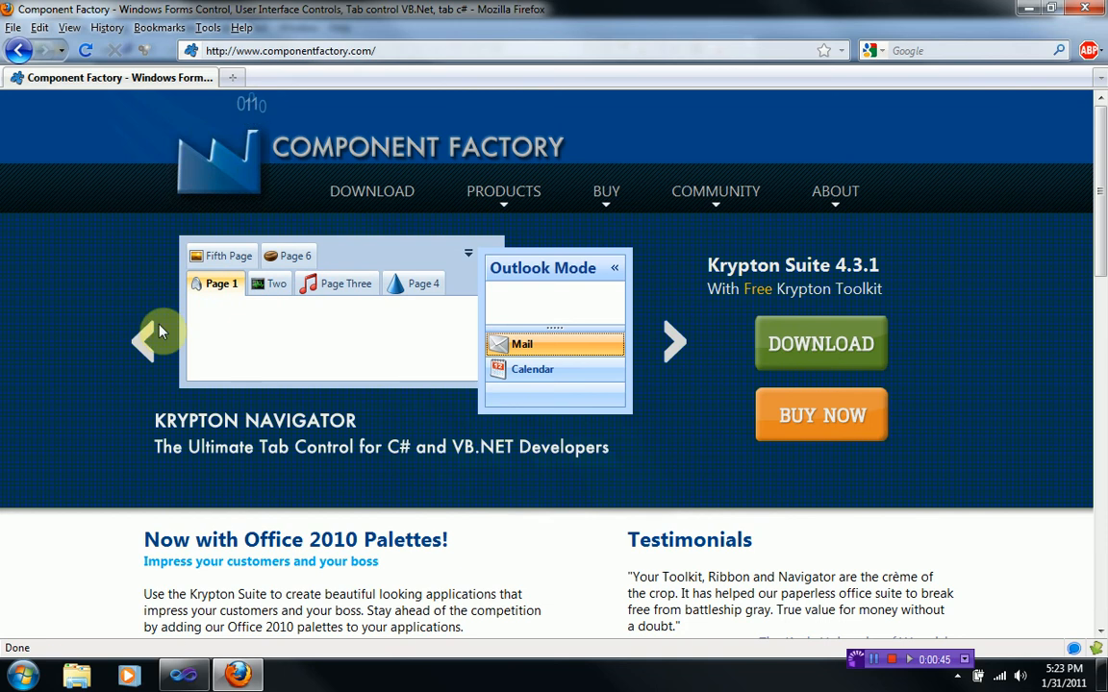
mouse_move(131, 488)
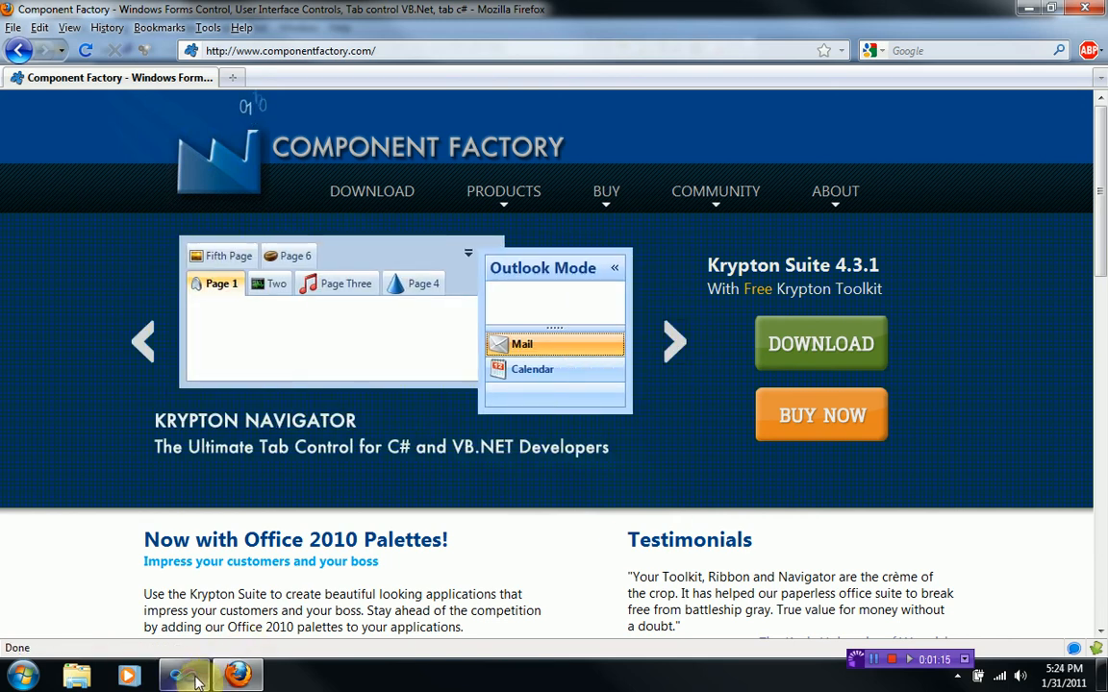
Bring Visual Studio forward and start a New Project.
click(179, 669)
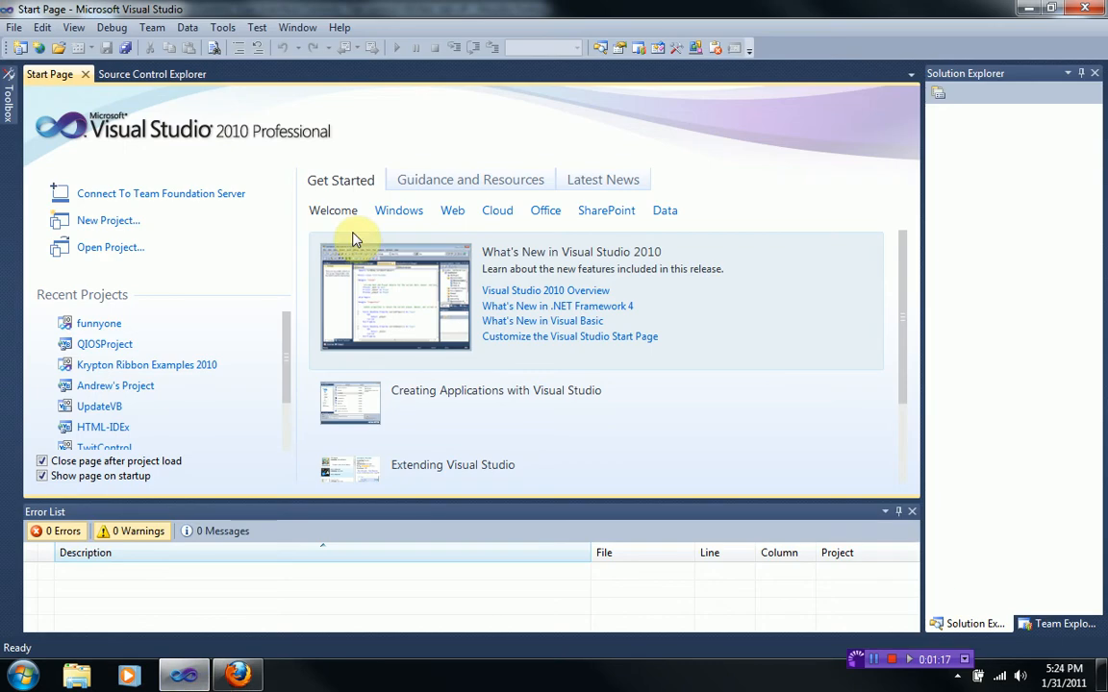
mouse_move(394, 316)
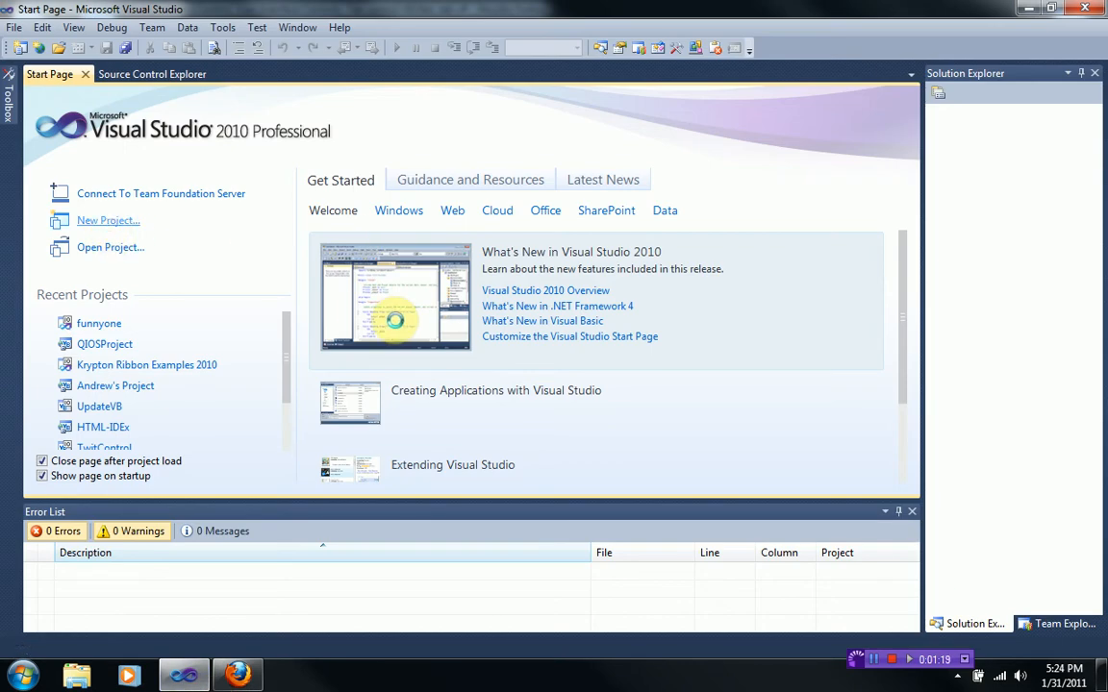
click(108, 220)
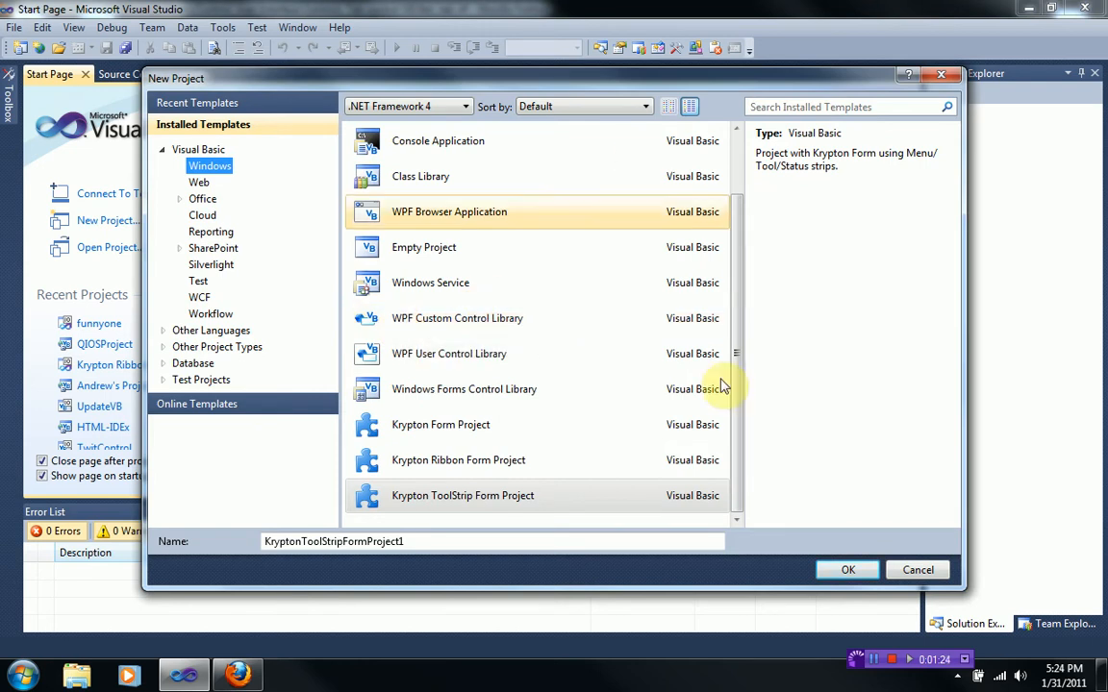
Create a Visual Basic Krypton Ribbon Form project, after comparing the plain form and toolstrip variants.
click(448, 354)
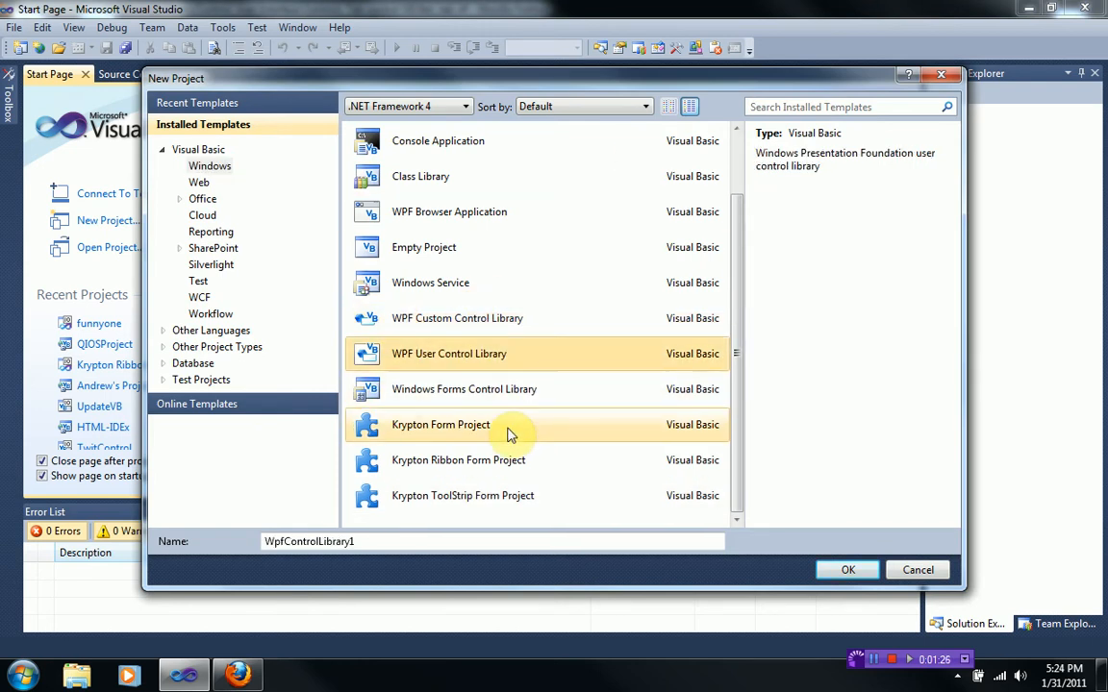
click(457, 460)
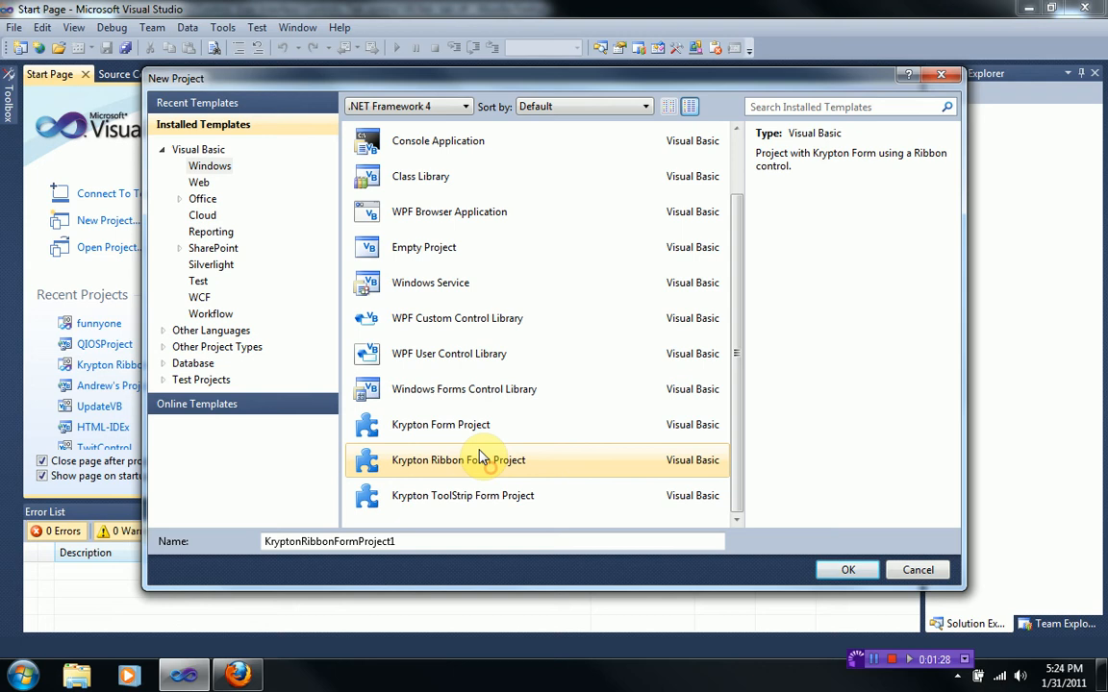
click(440, 425)
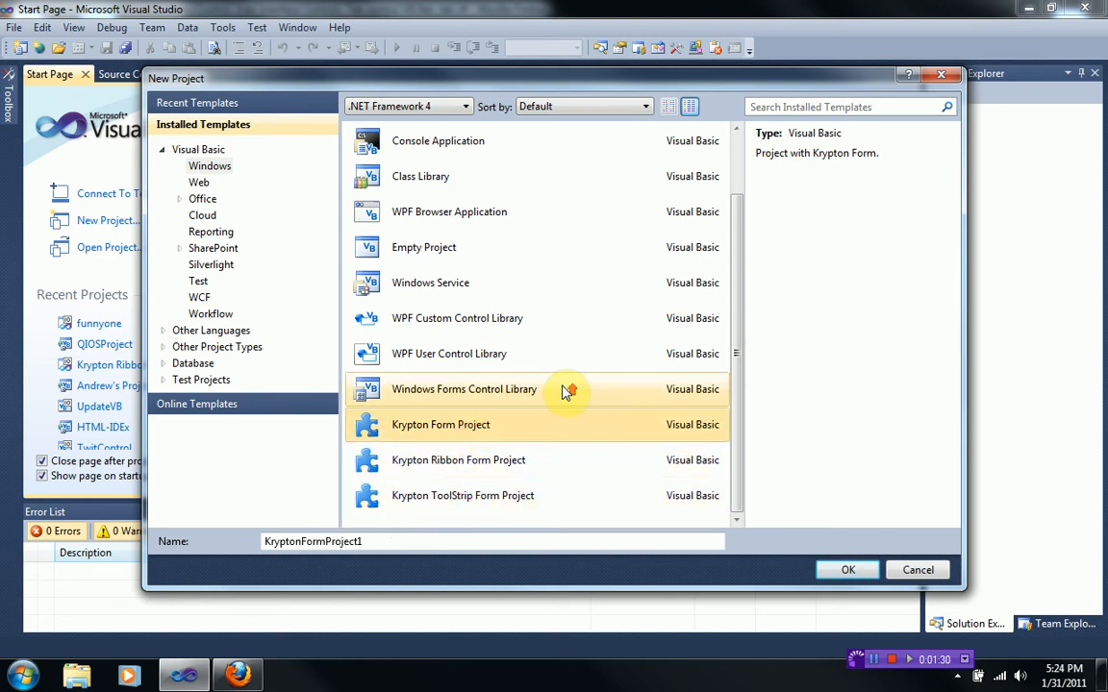
click(461, 496)
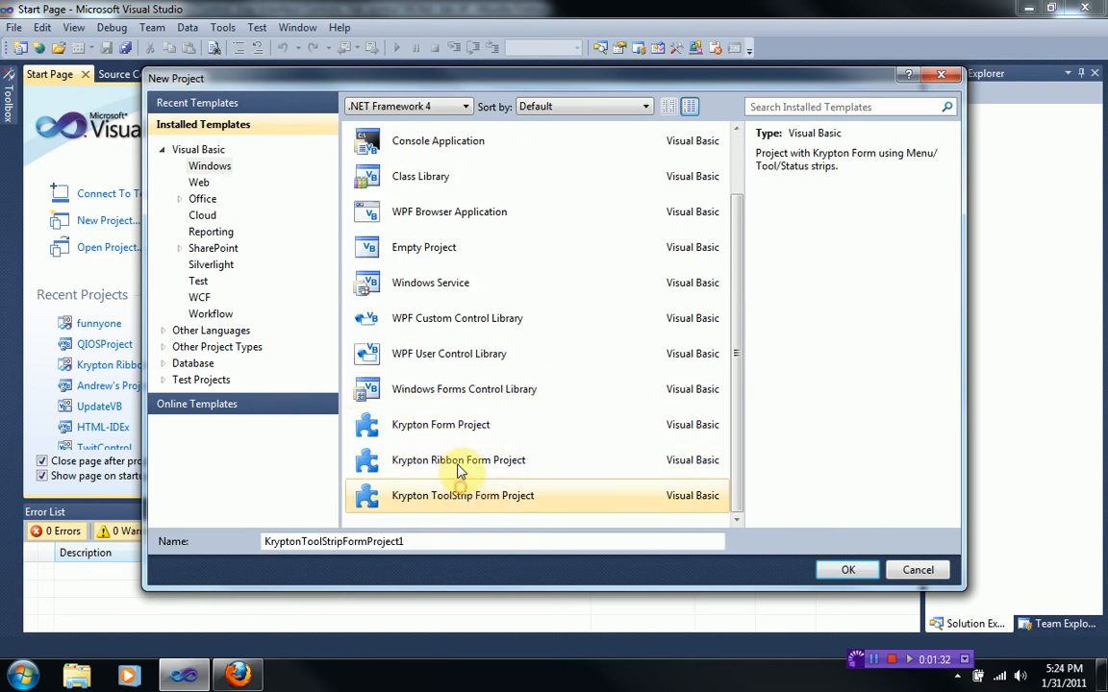
mouse_move(454, 441)
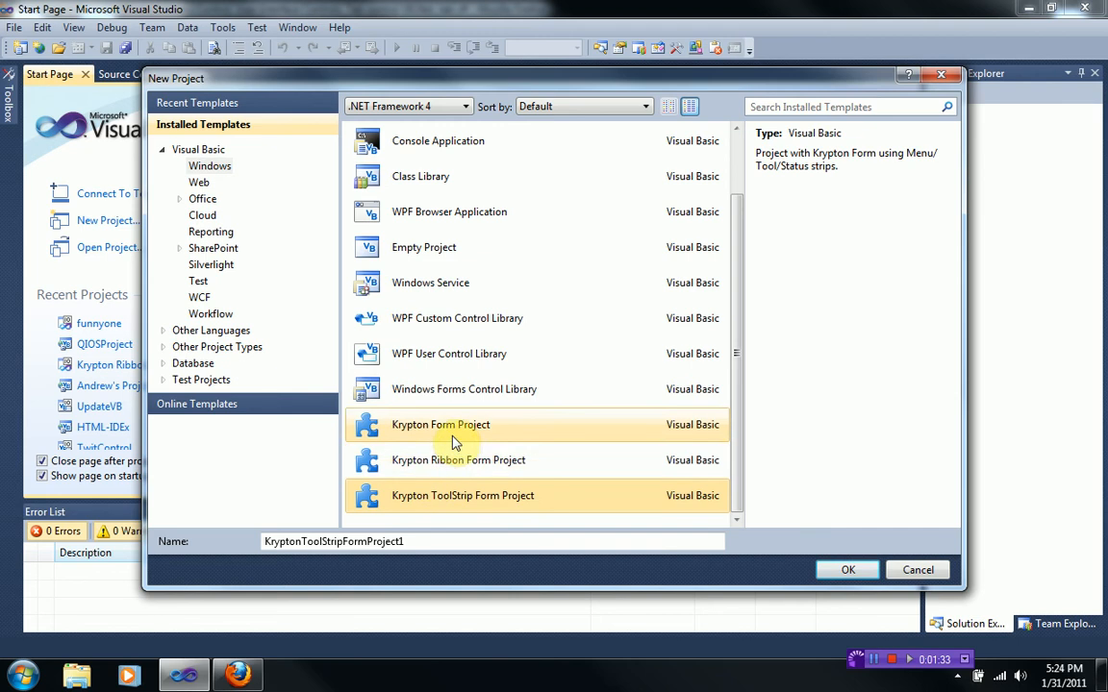
click(458, 461)
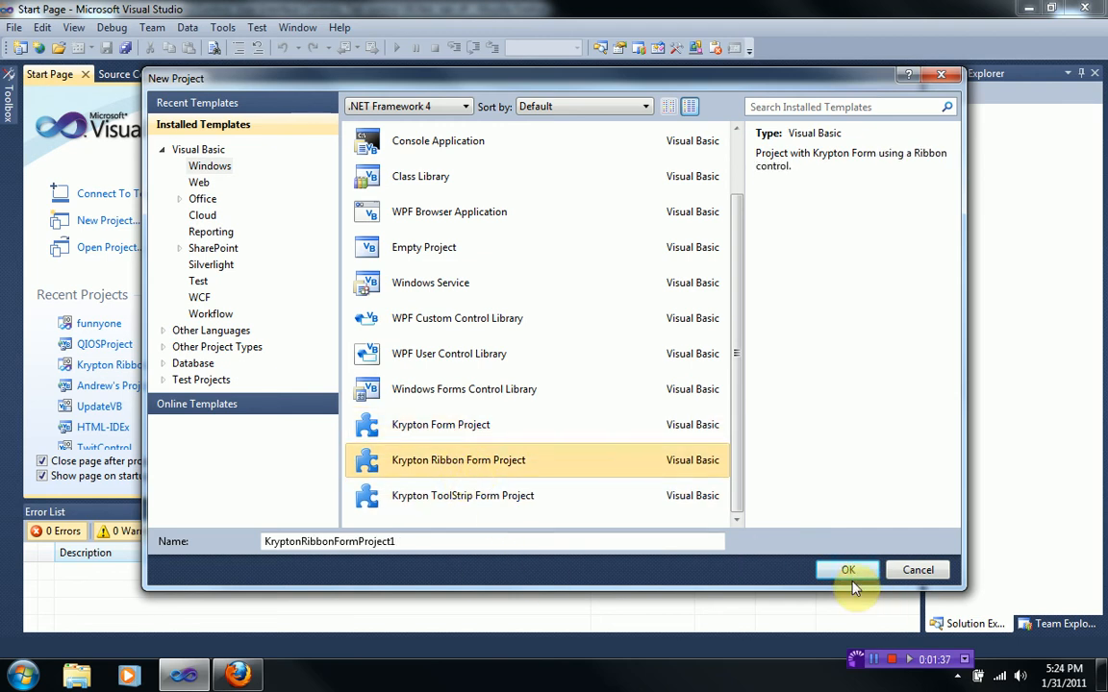
click(846, 569)
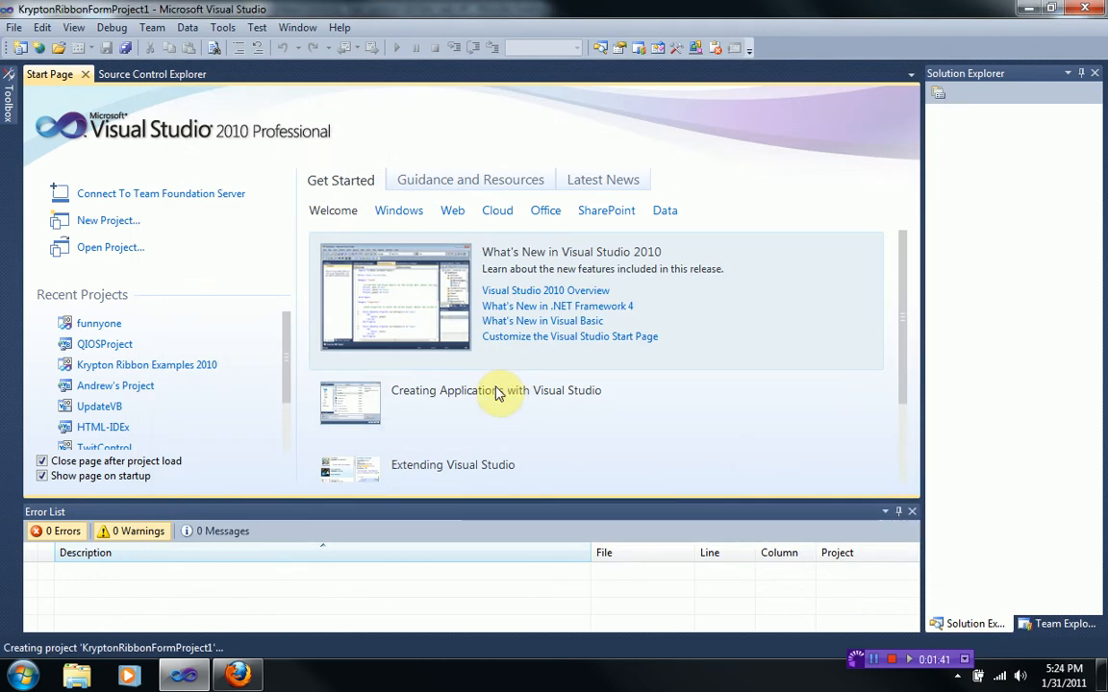
mouse_move(506, 411)
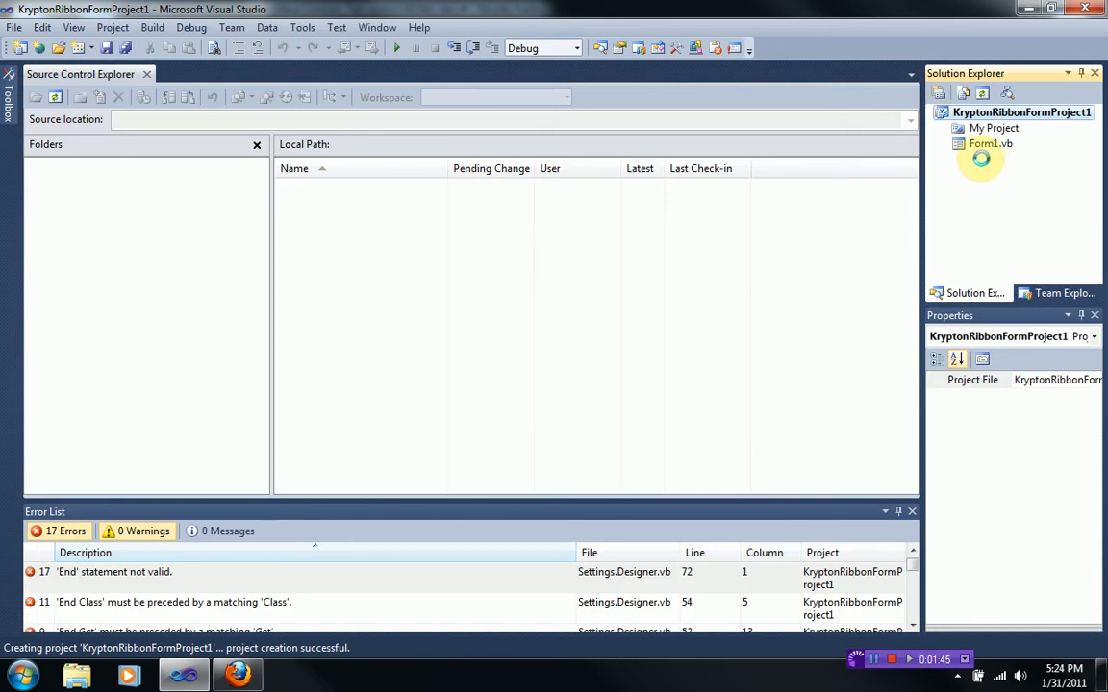
Bring Form1 into the designer and stretch it to fill most of the design area.
click(989, 142)
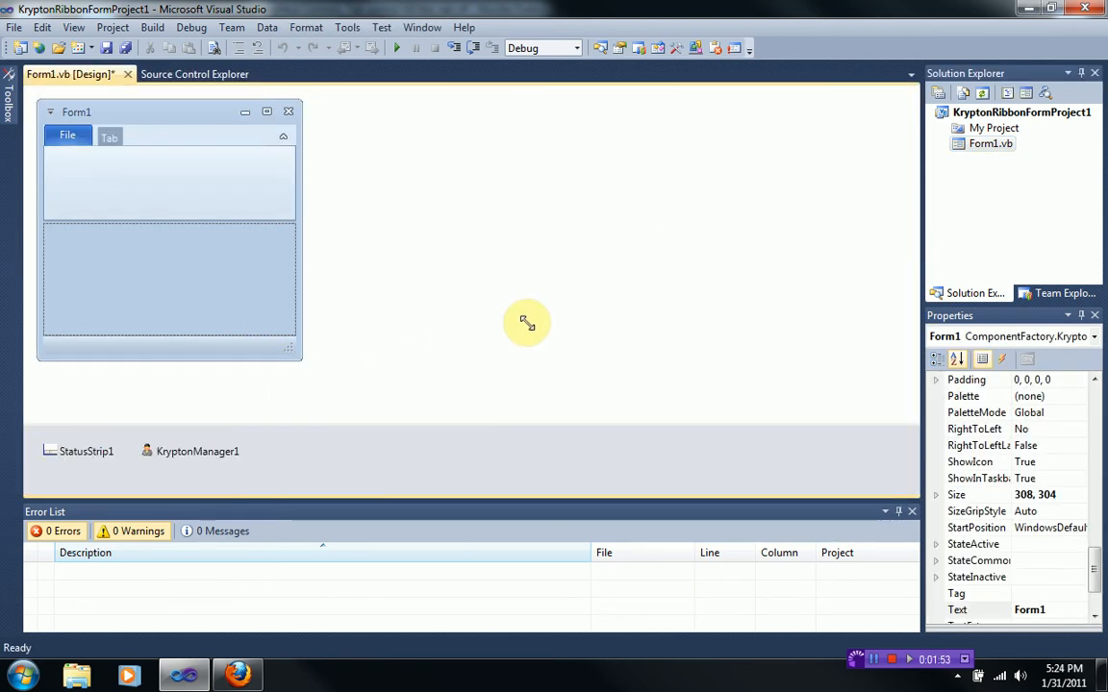
drag(292, 346, 796, 390)
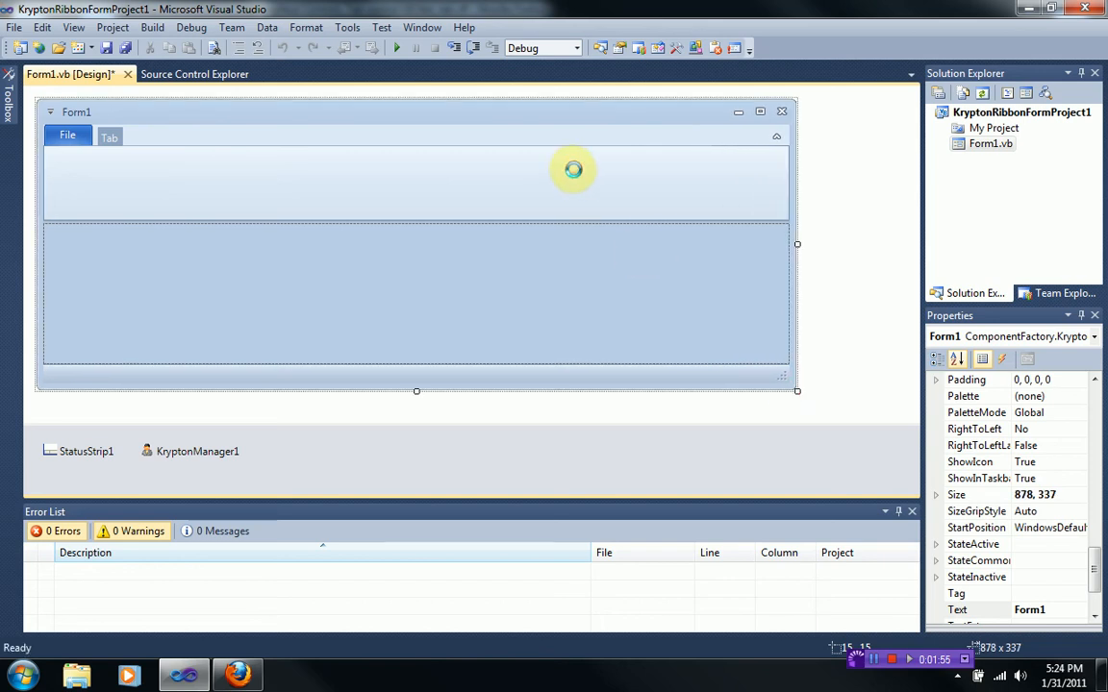
mouse_move(381, 304)
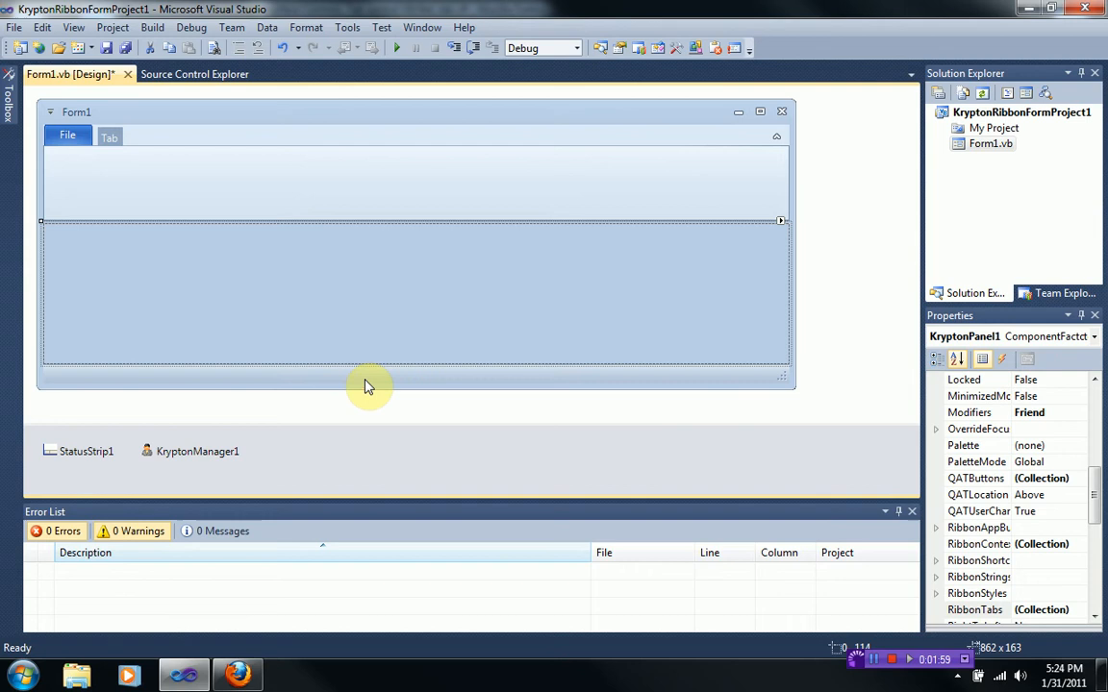
Examine the status strip and ribbon components, then reach for the Toolbox.
click(84, 450)
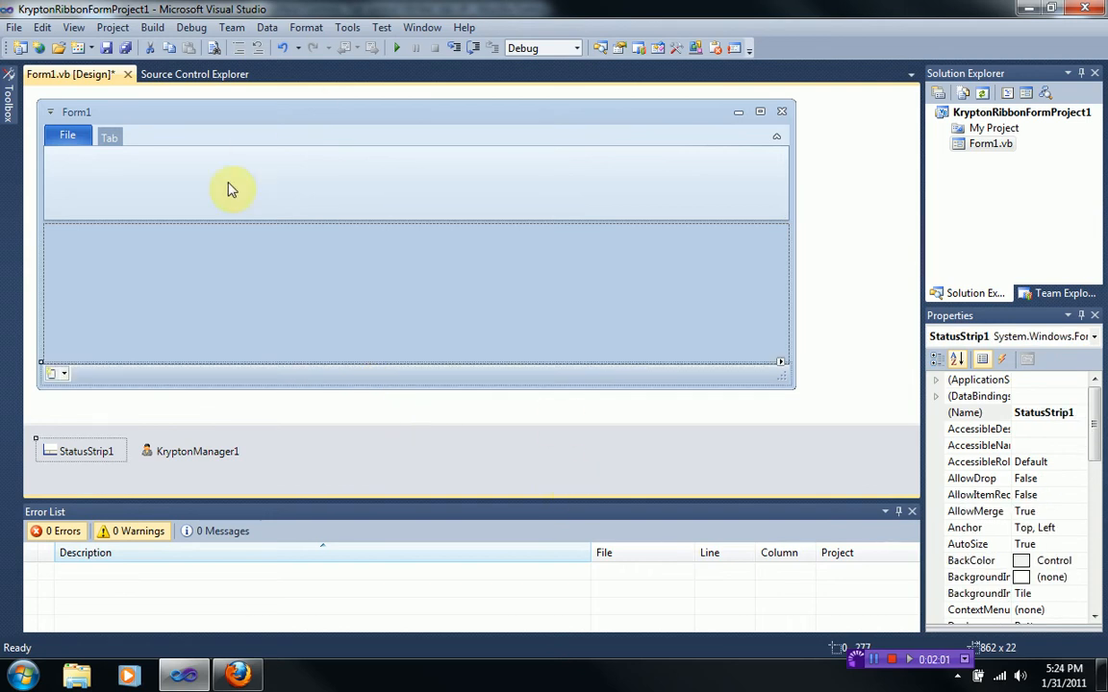
click(231, 182)
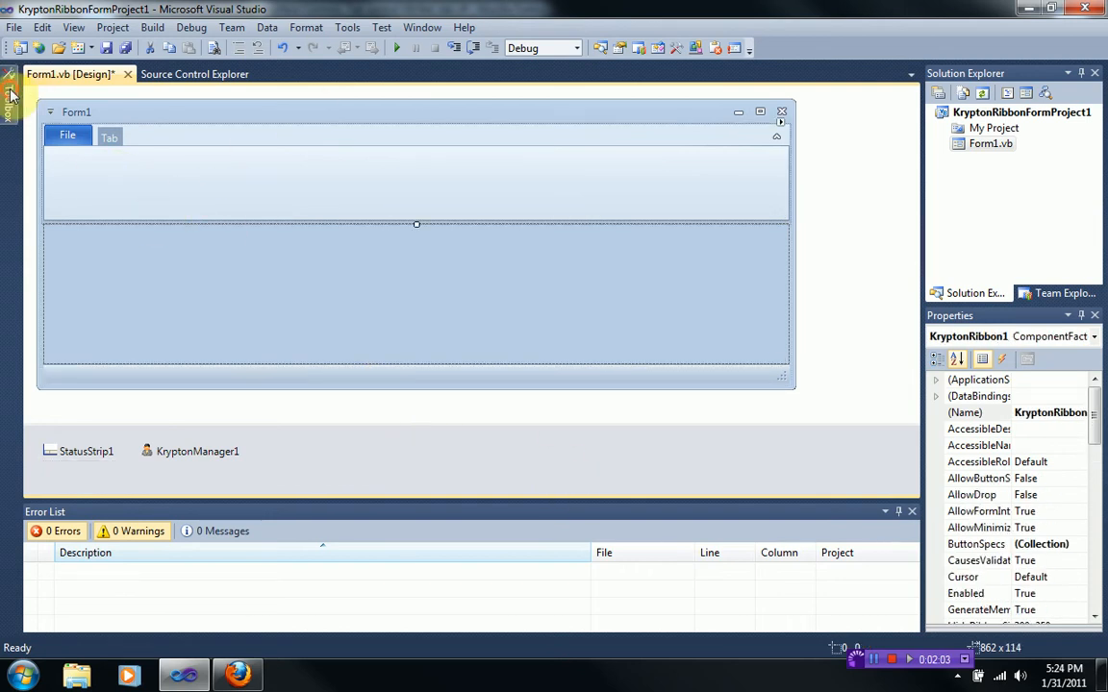
click(9, 92)
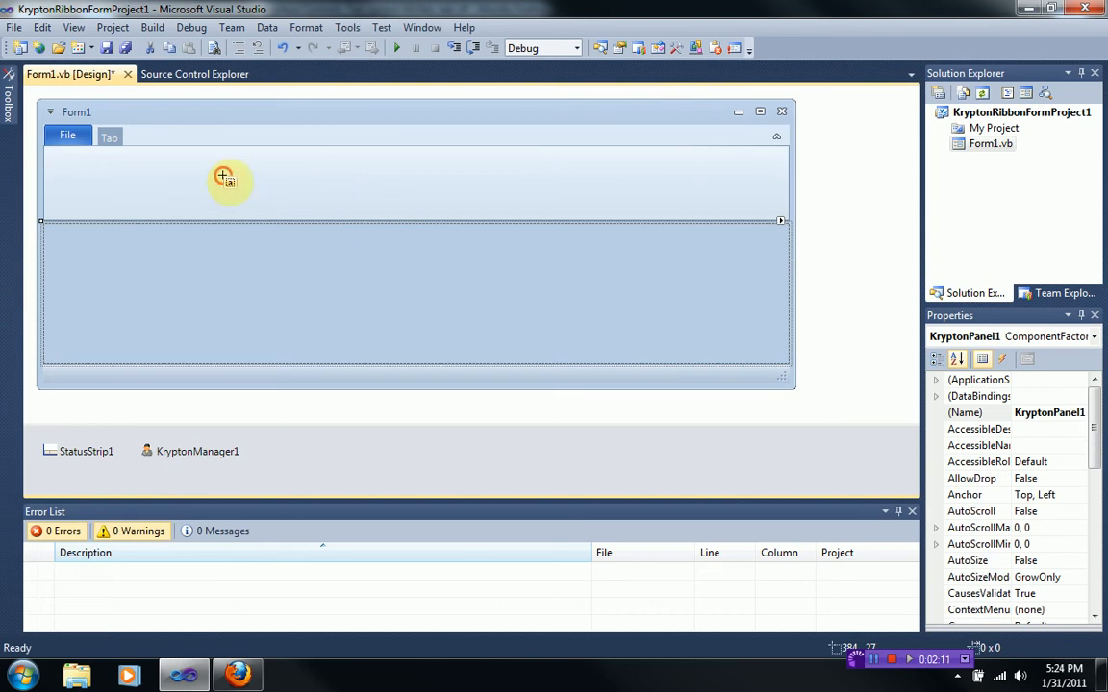
click(223, 177)
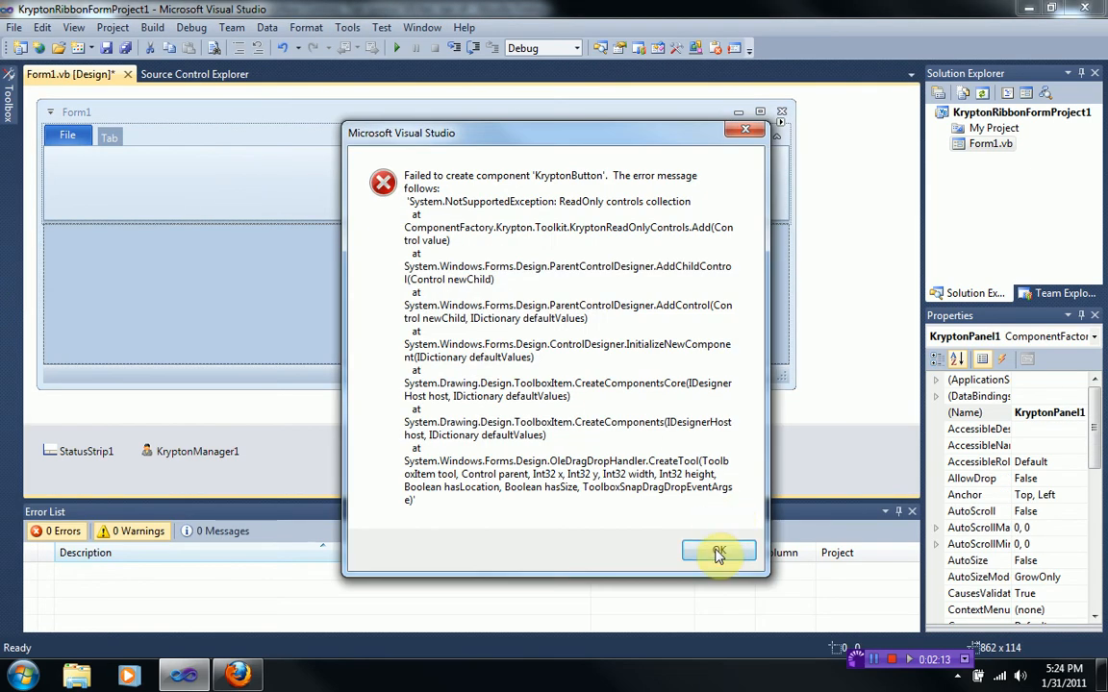
click(717, 550)
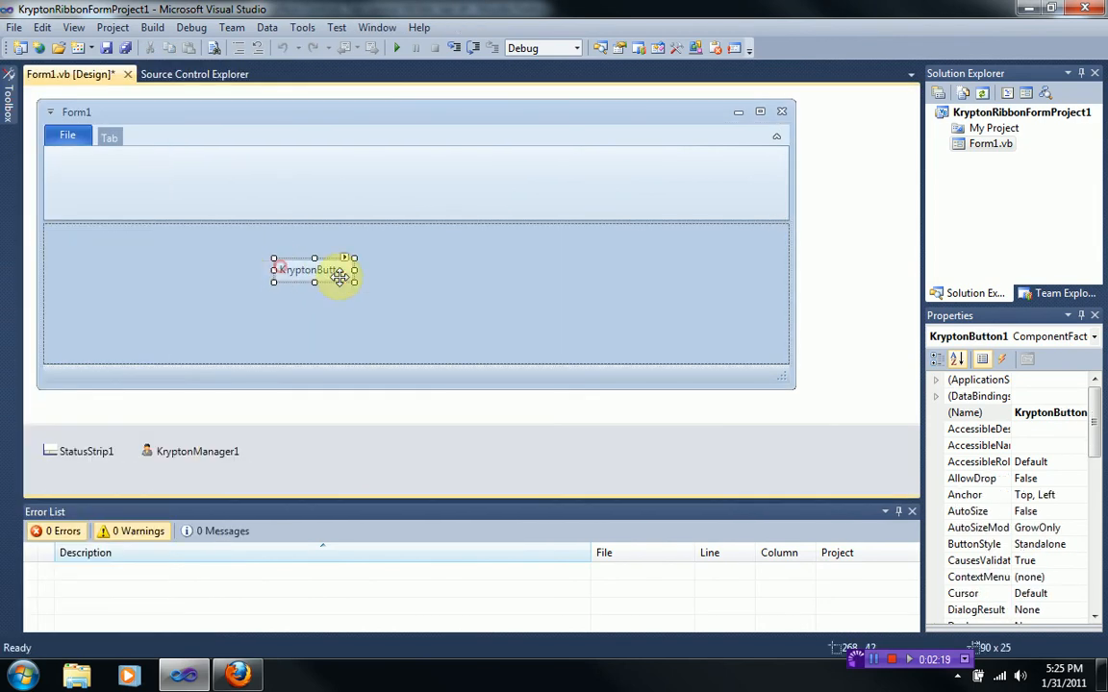
drag(311, 269, 92, 238)
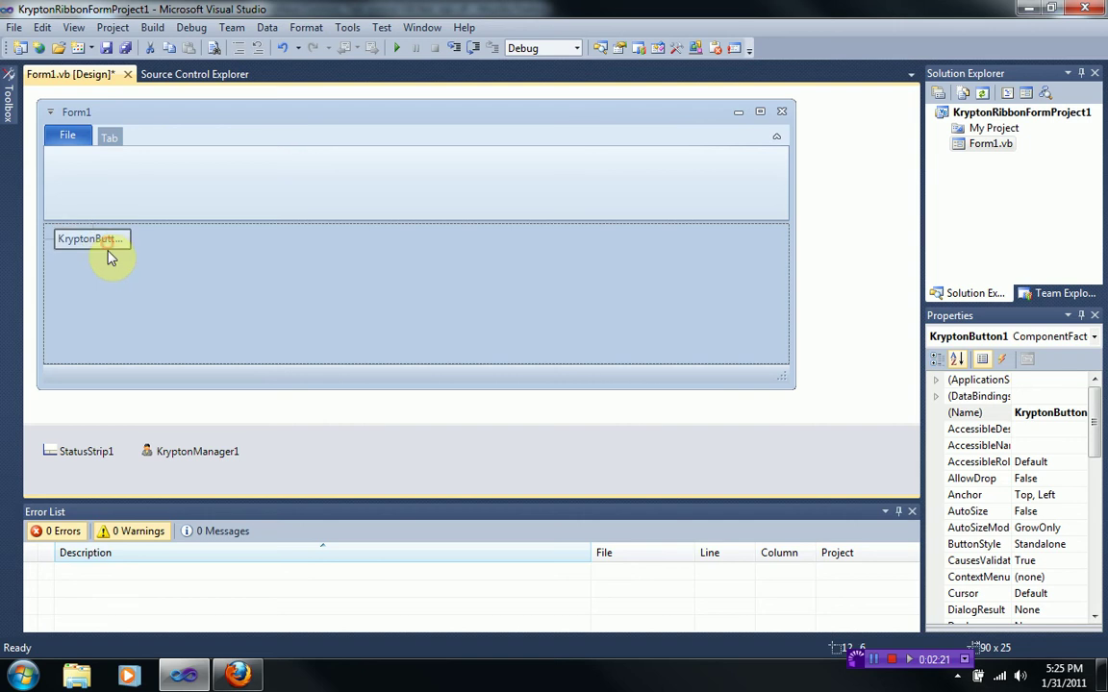
drag(125, 238, 361, 242)
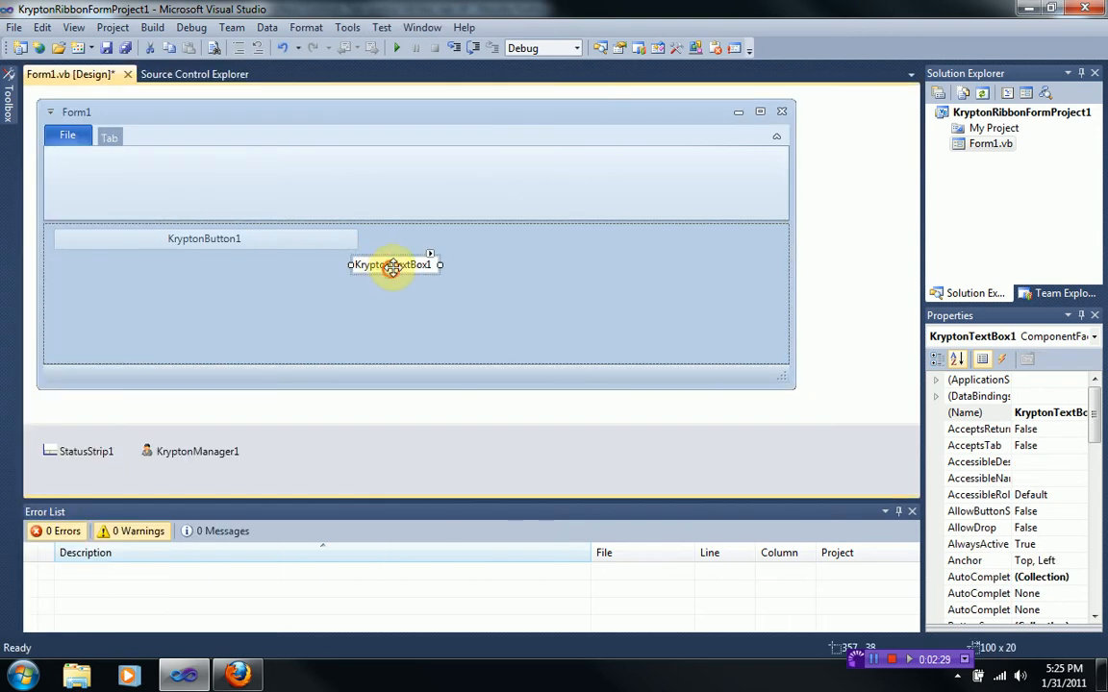
drag(392, 265, 404, 239)
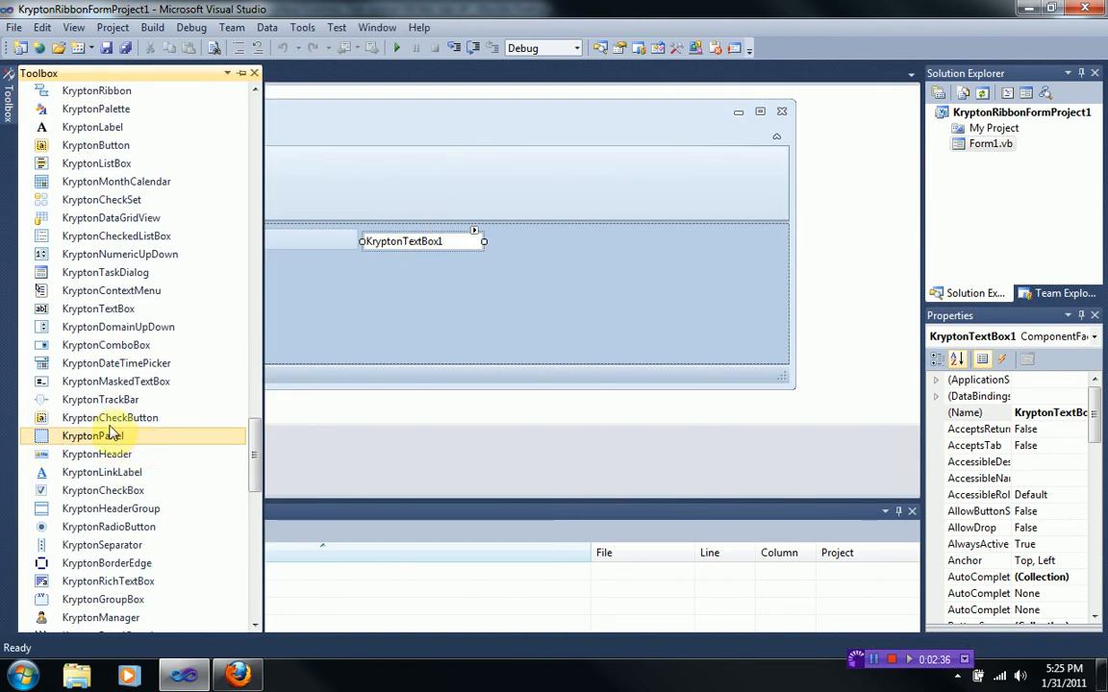
scroll(down, 3)
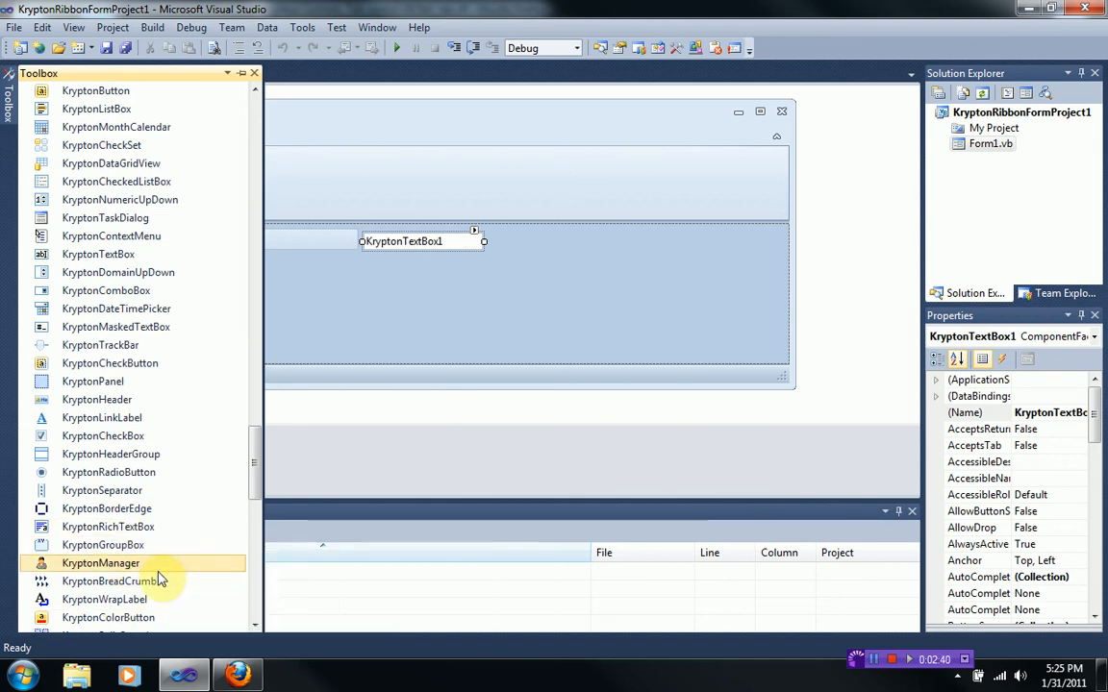
scroll(down, 3)
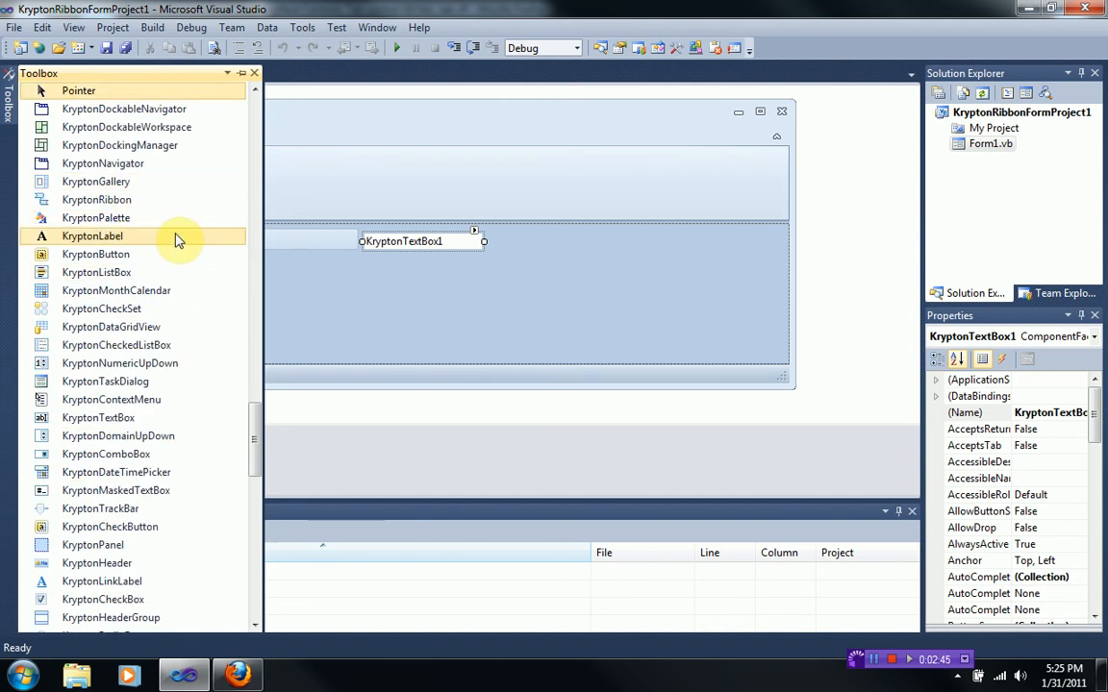
mouse_move(163, 250)
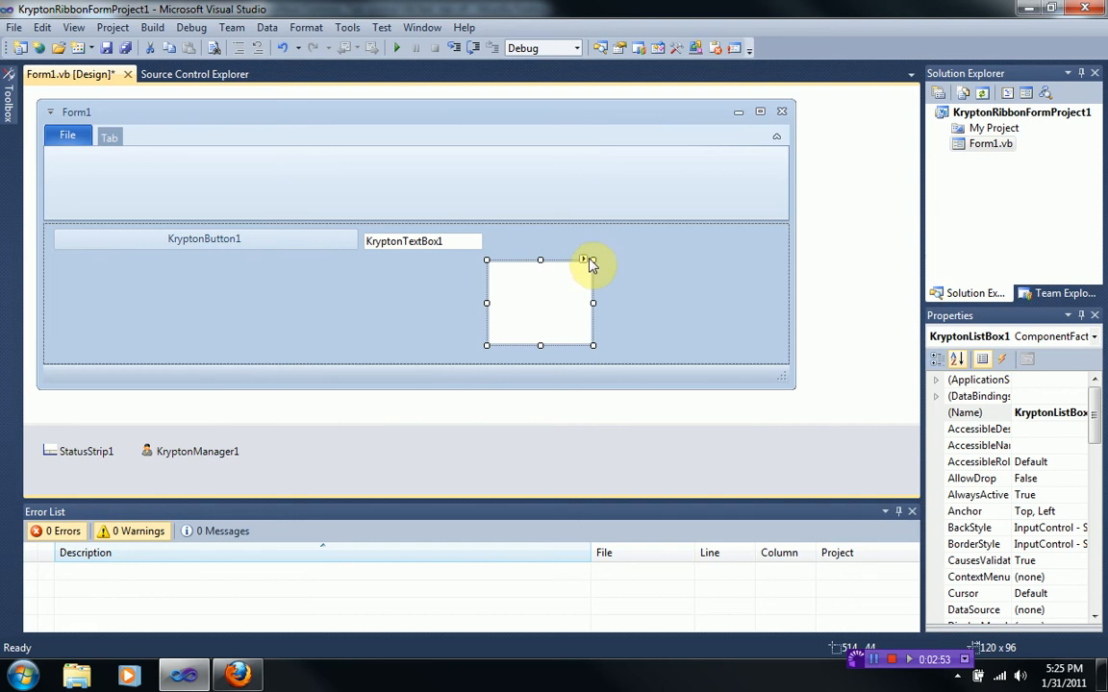
drag(584, 260, 662, 231)
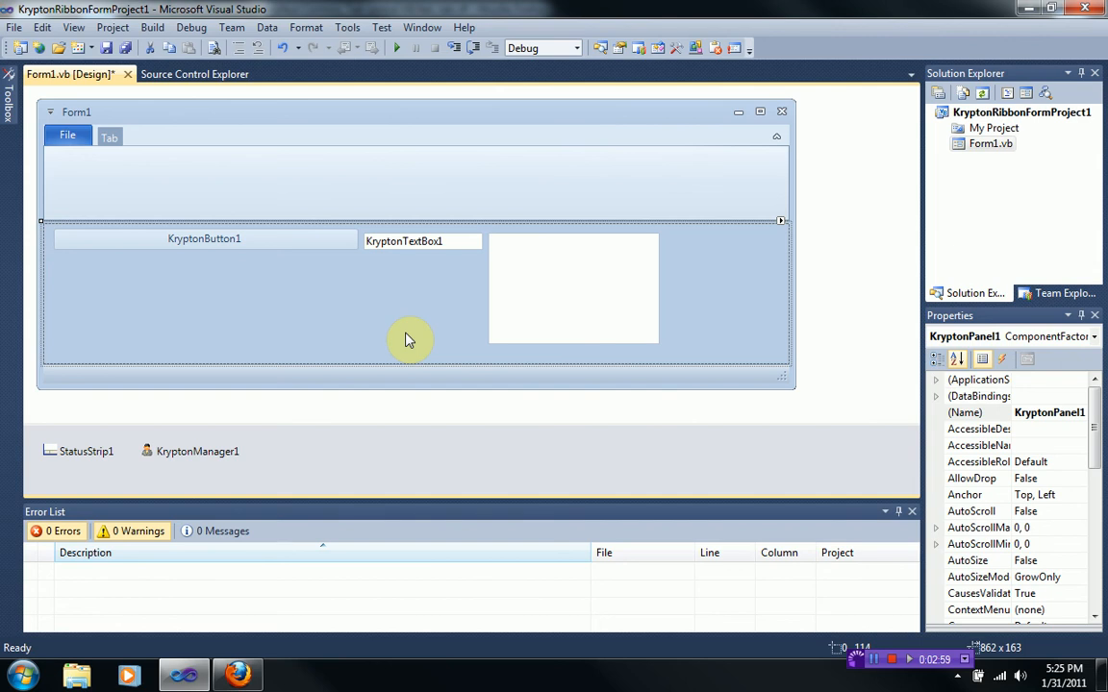
mouse_move(401, 332)
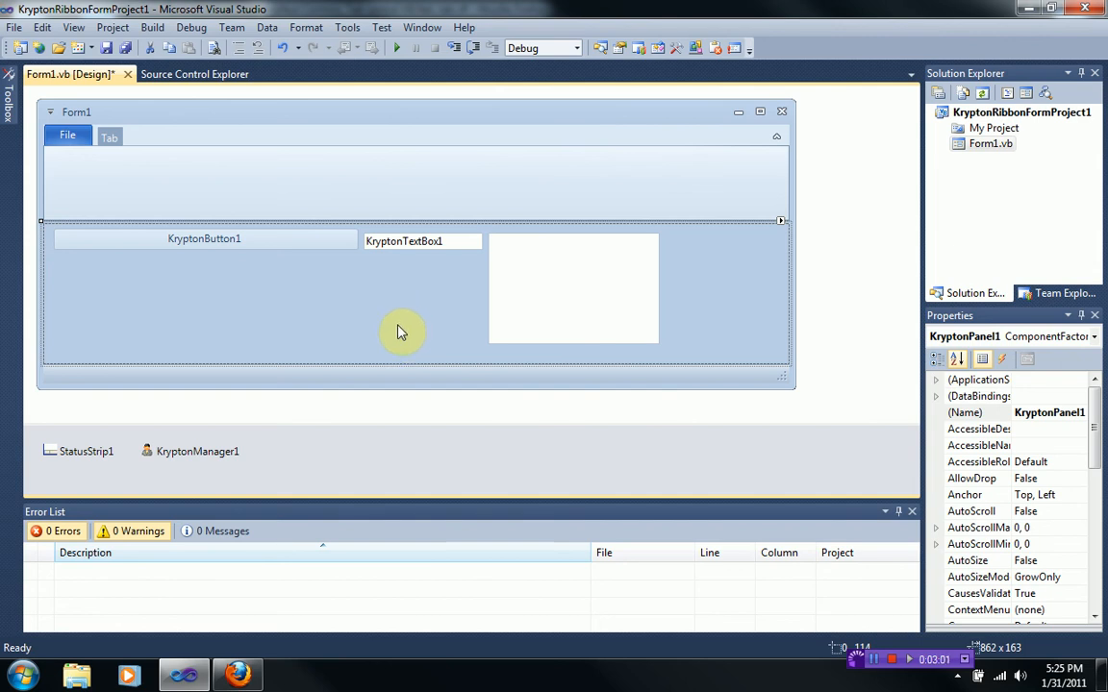
click(204, 238)
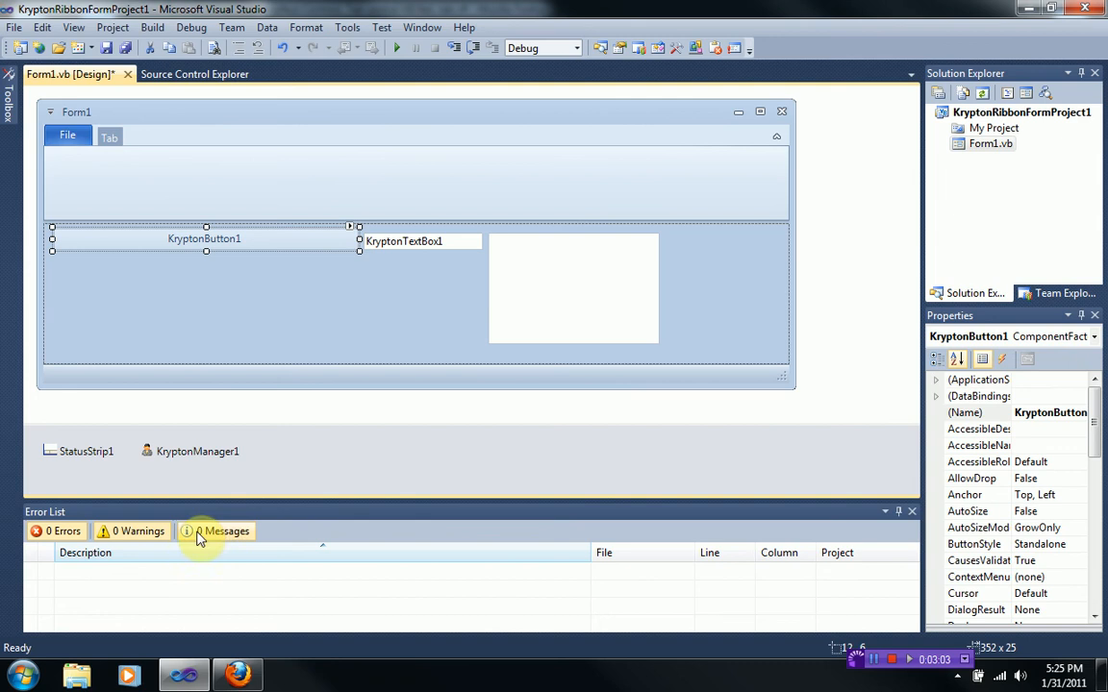
click(196, 450)
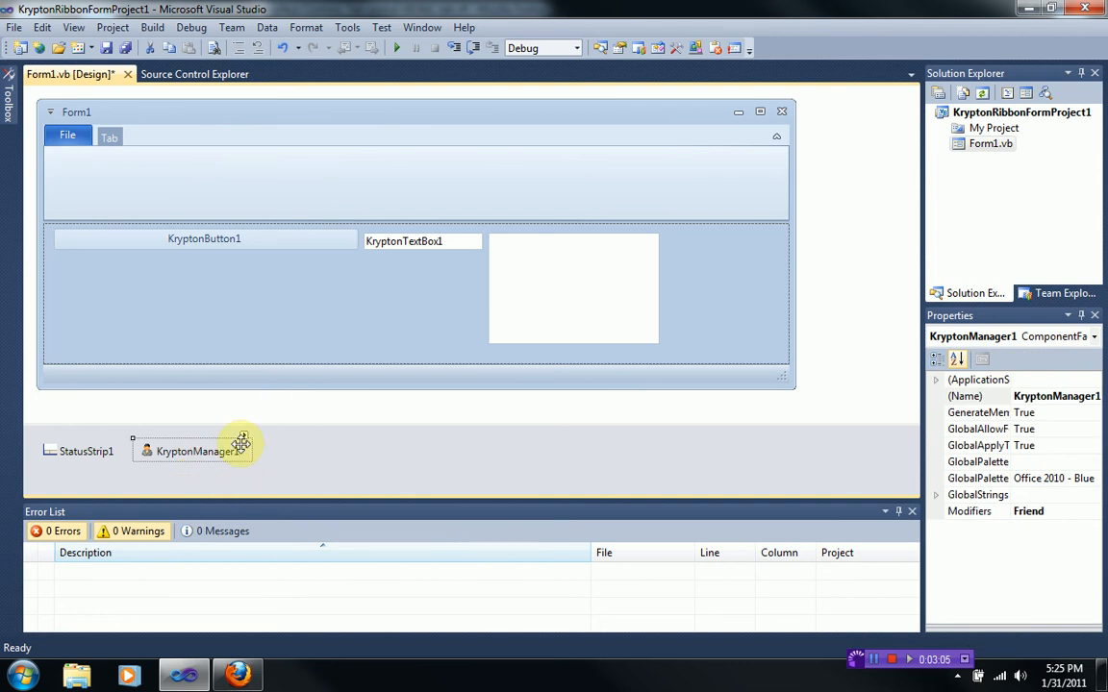
click(260, 304)
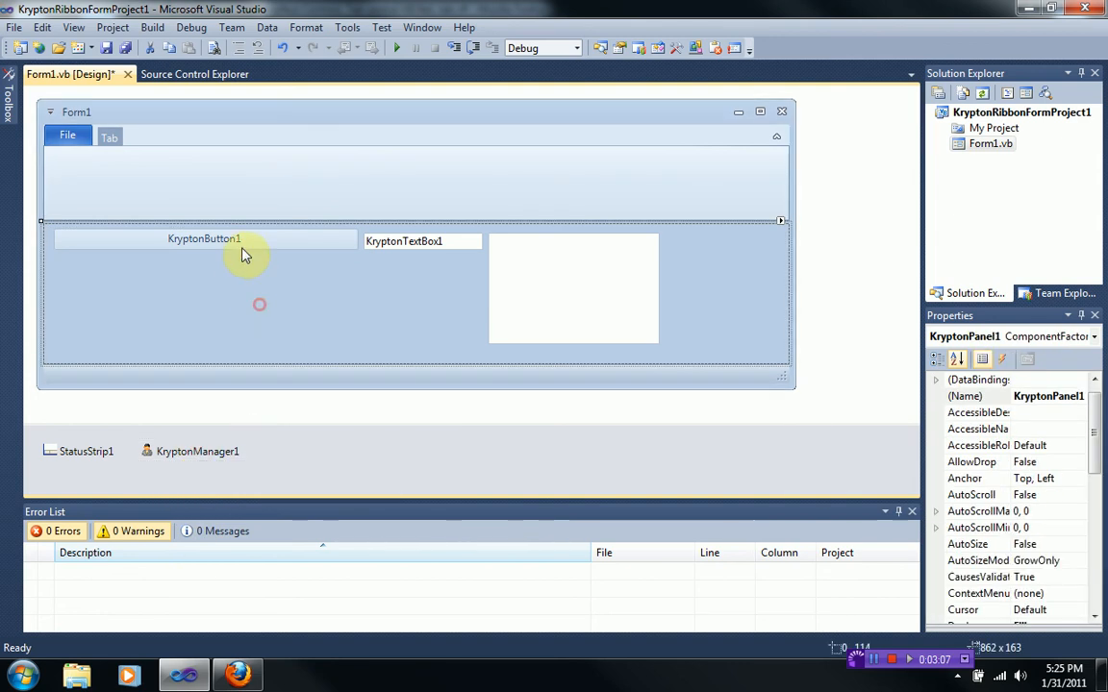
click(196, 450)
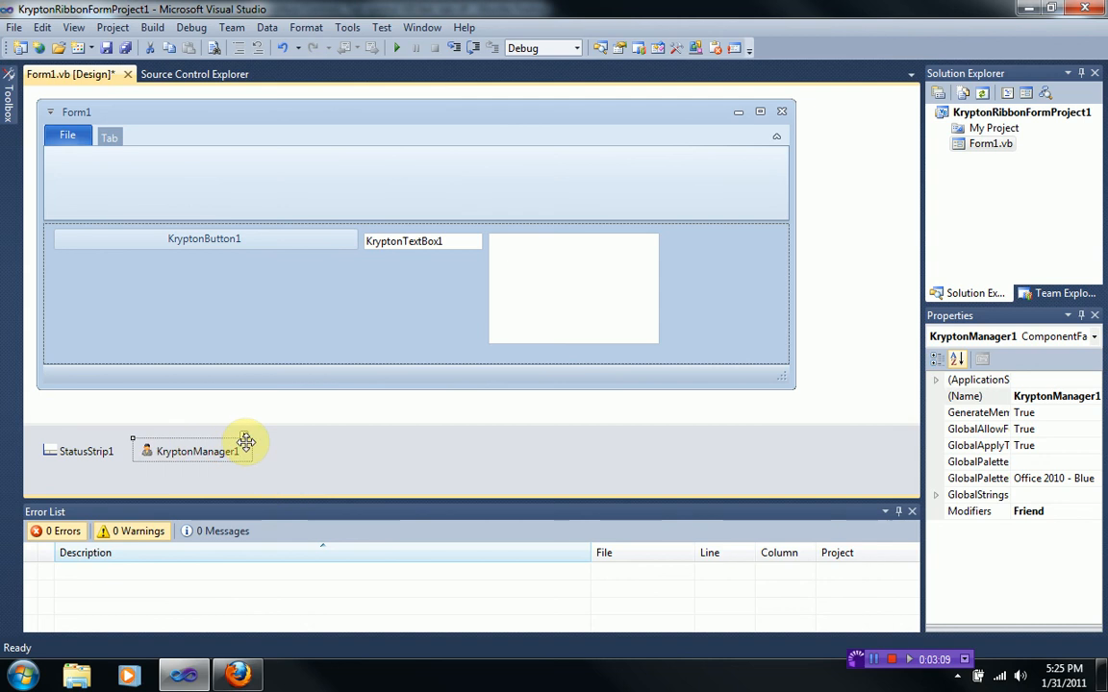
click(246, 440)
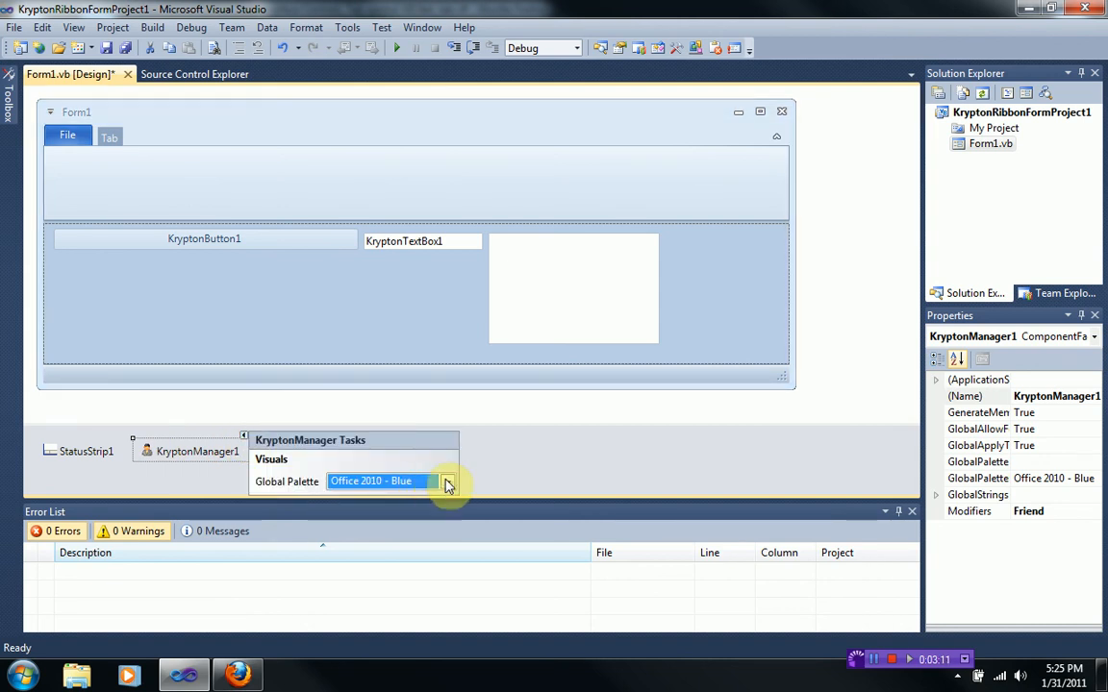
click(446, 481)
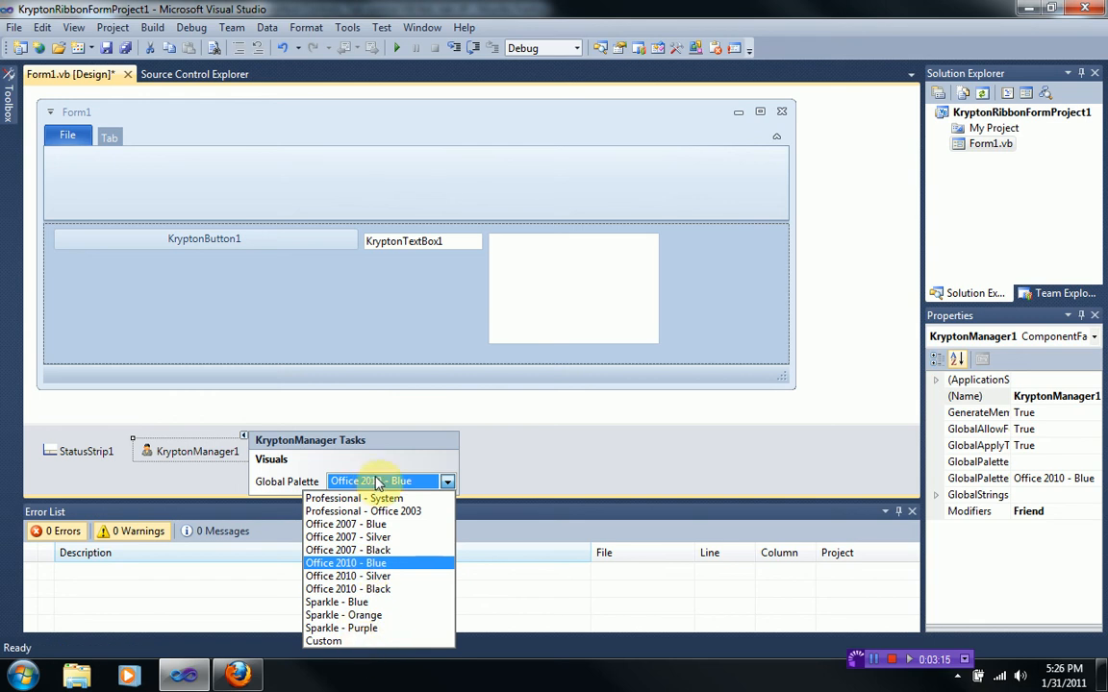
click(346, 562)
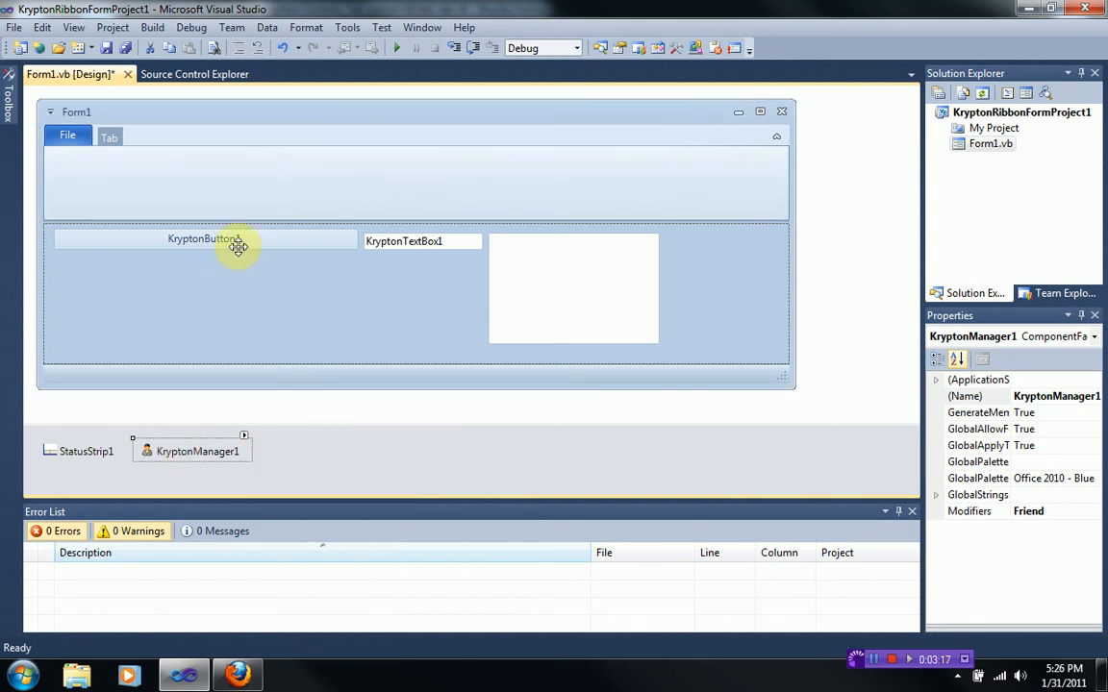
In KryptonButton1's click handler, begin KryptonManager1.GlobalPalette = KryptonManager1... via IntelliSense.
double_click(236, 242)
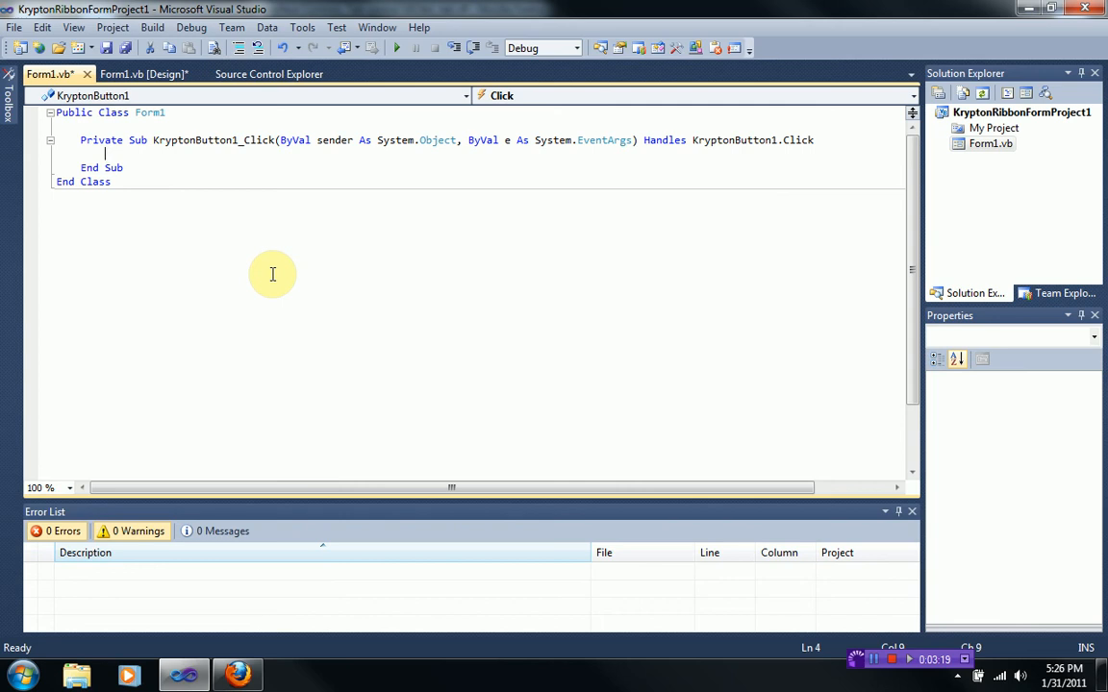
text(krypto)
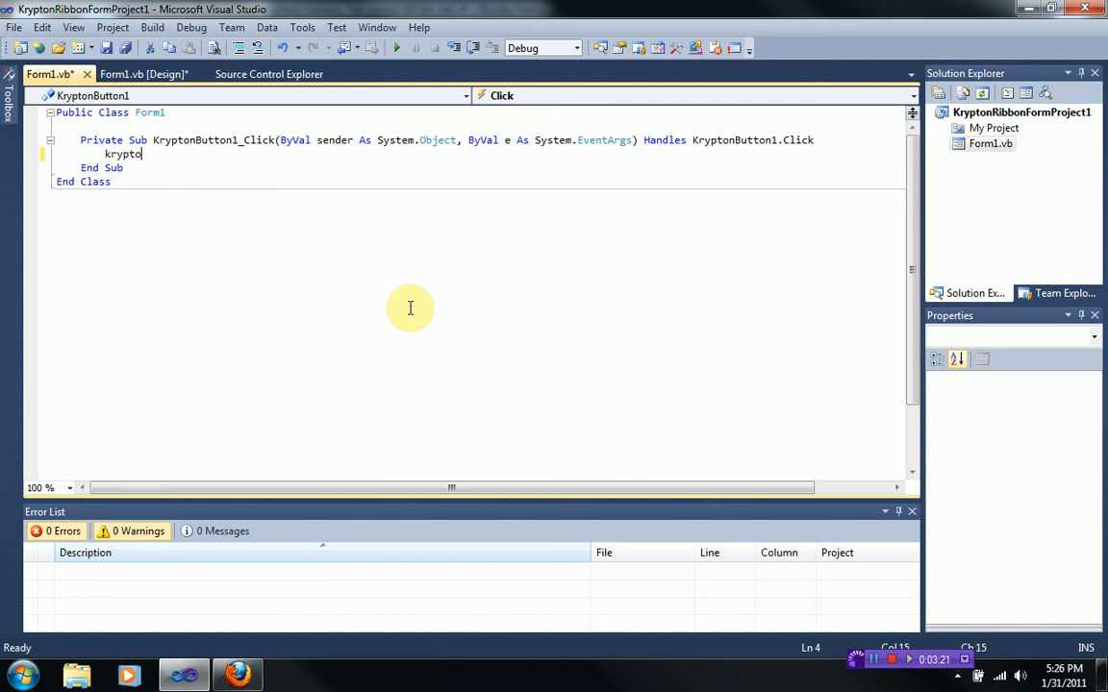
text(nmanaer1)
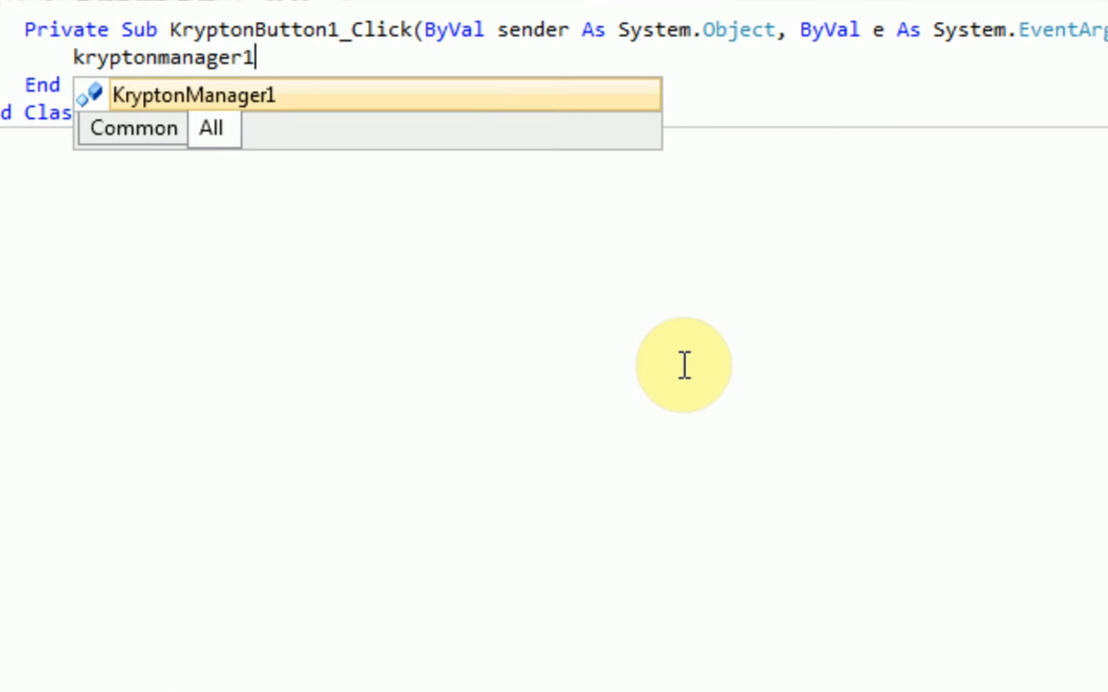
text(.globalpa)
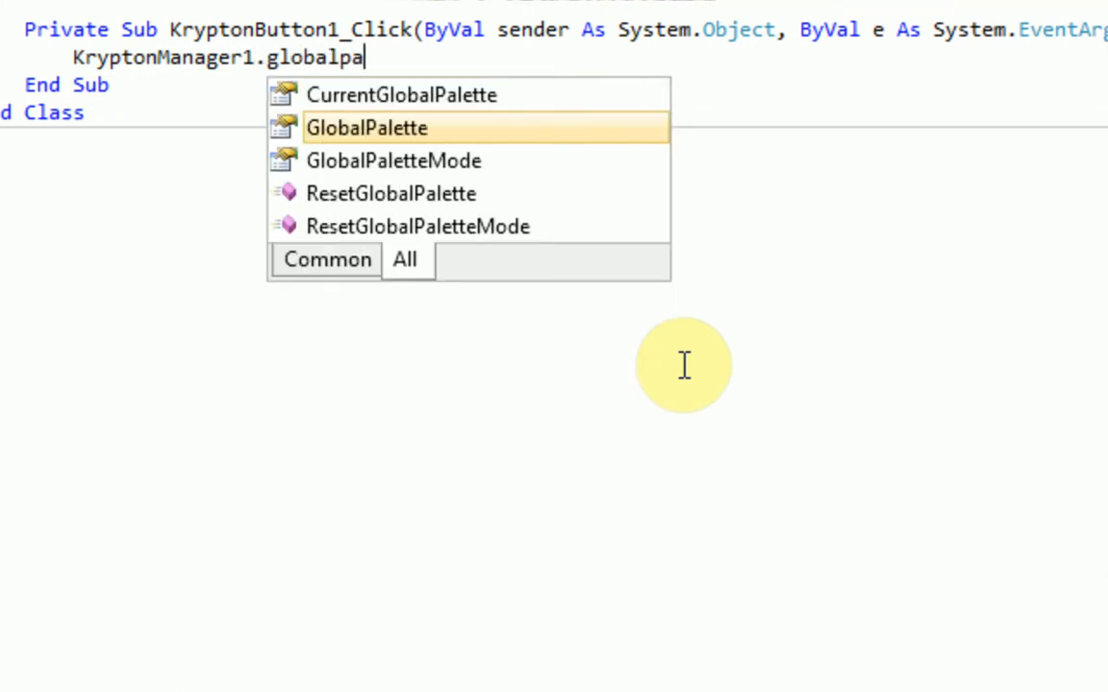
text(lette =)
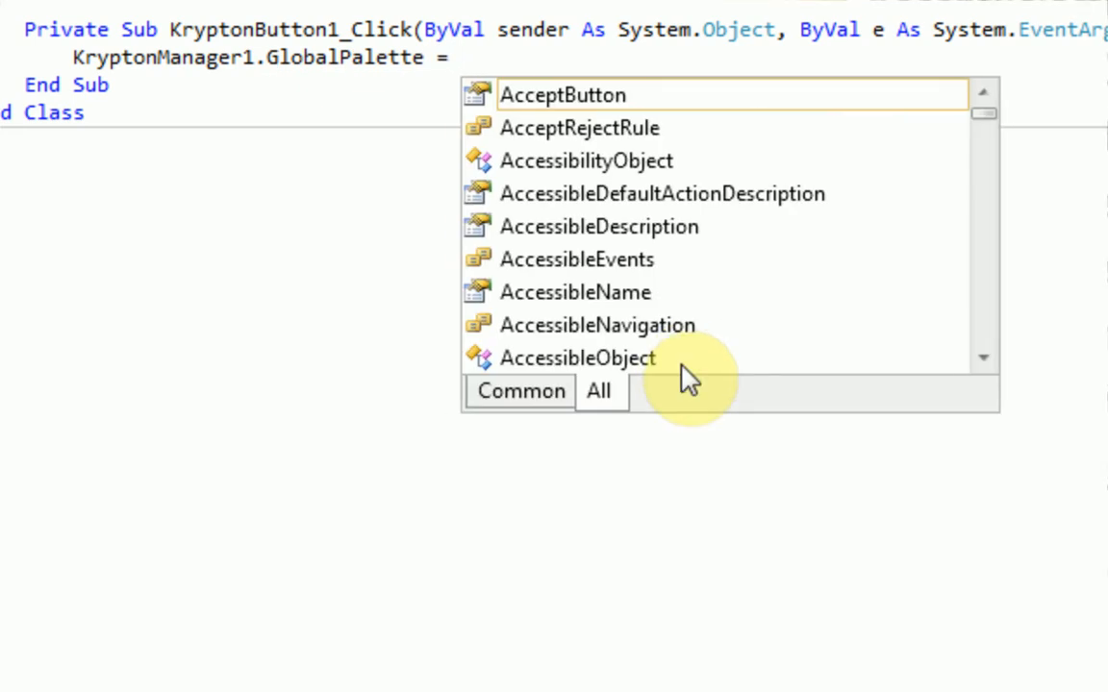
text(kryptonButton)
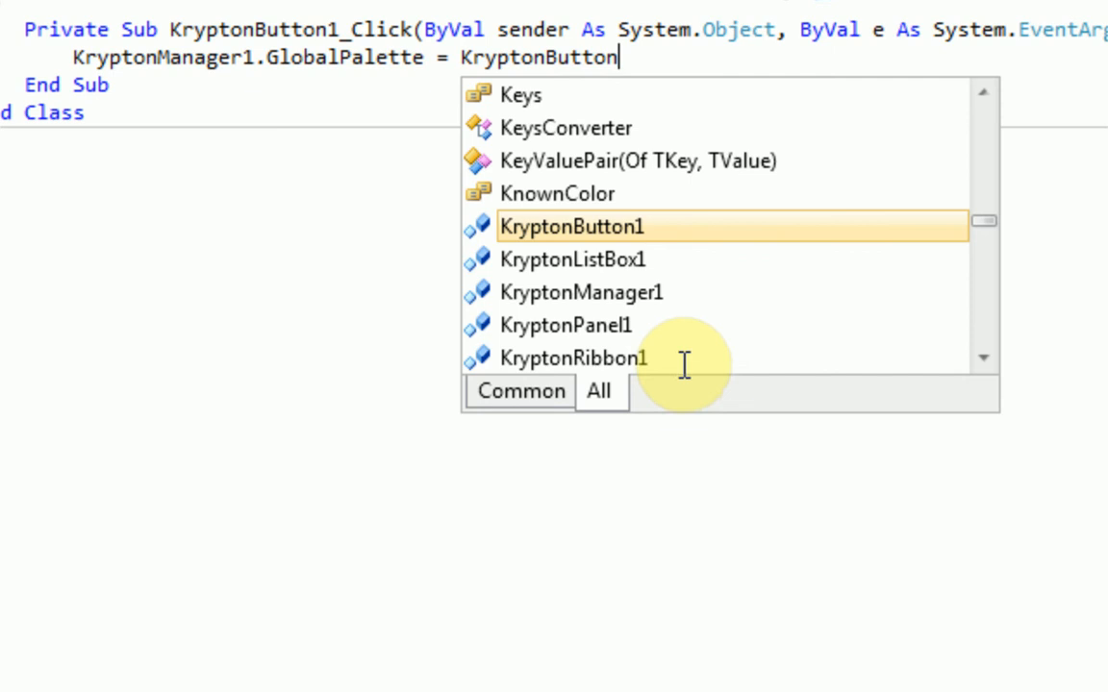
text(glob)
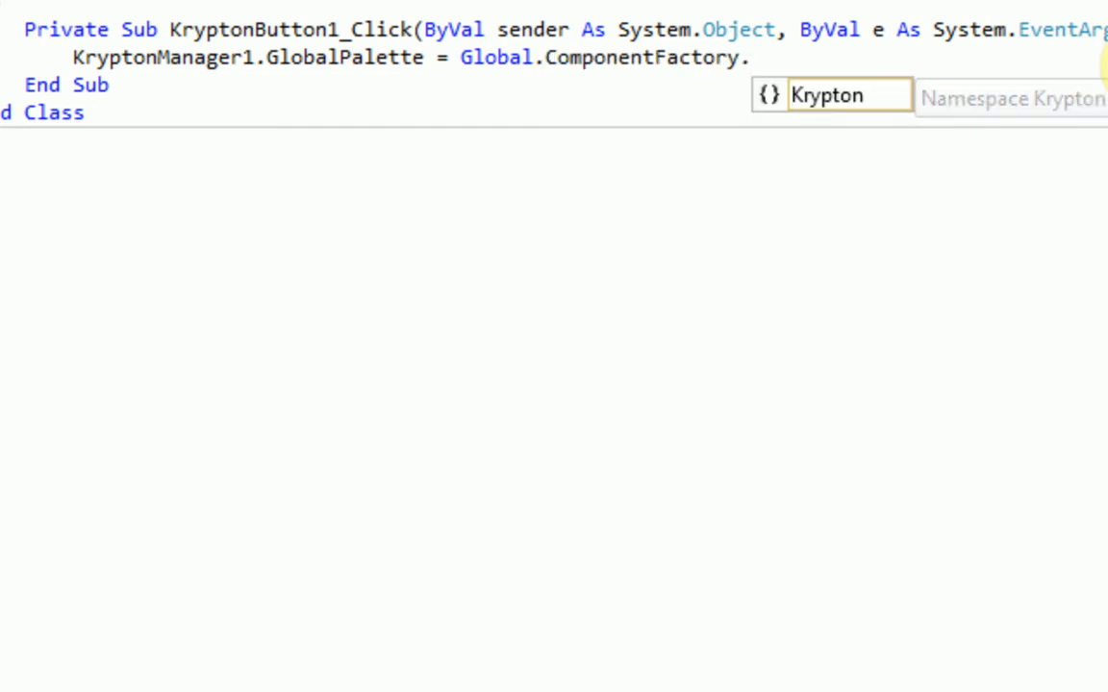
Complete the assignment with the PaletteSparkleBlue value chosen from IntelliSense.
text(Krypton.)
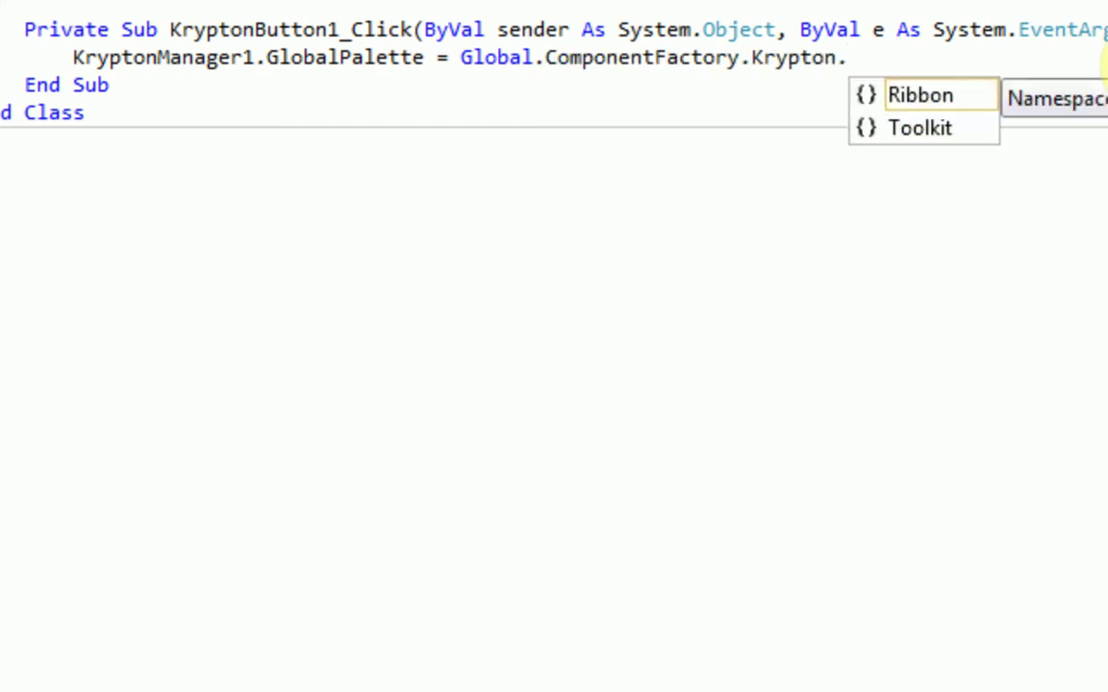
text(Ribbon.p)
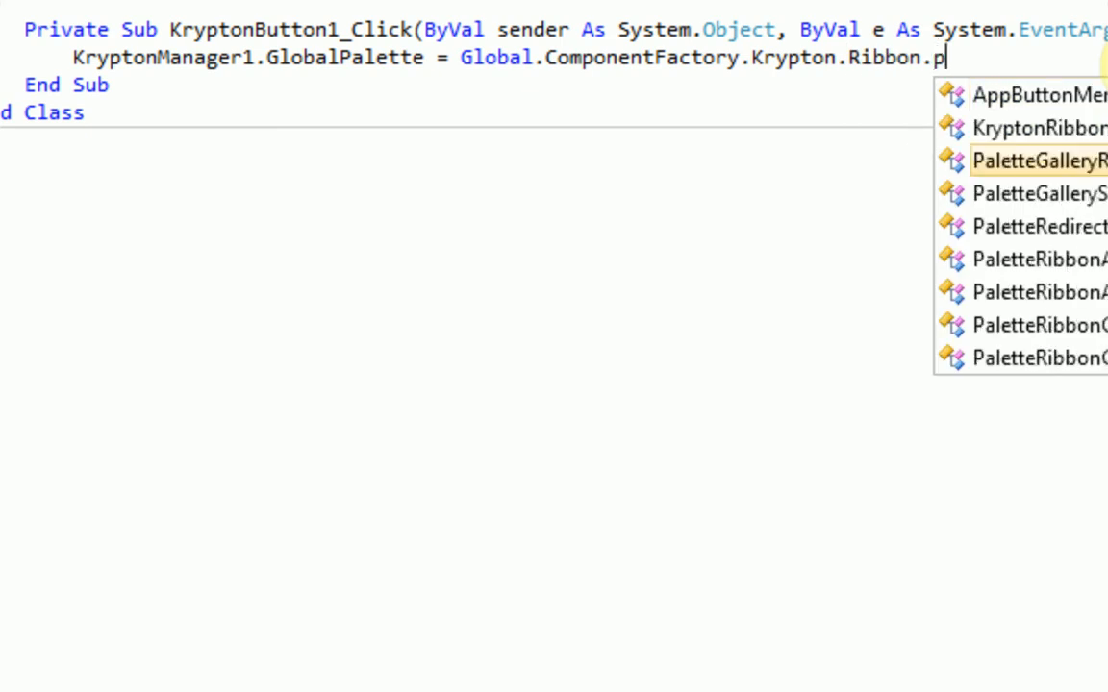
text(al)
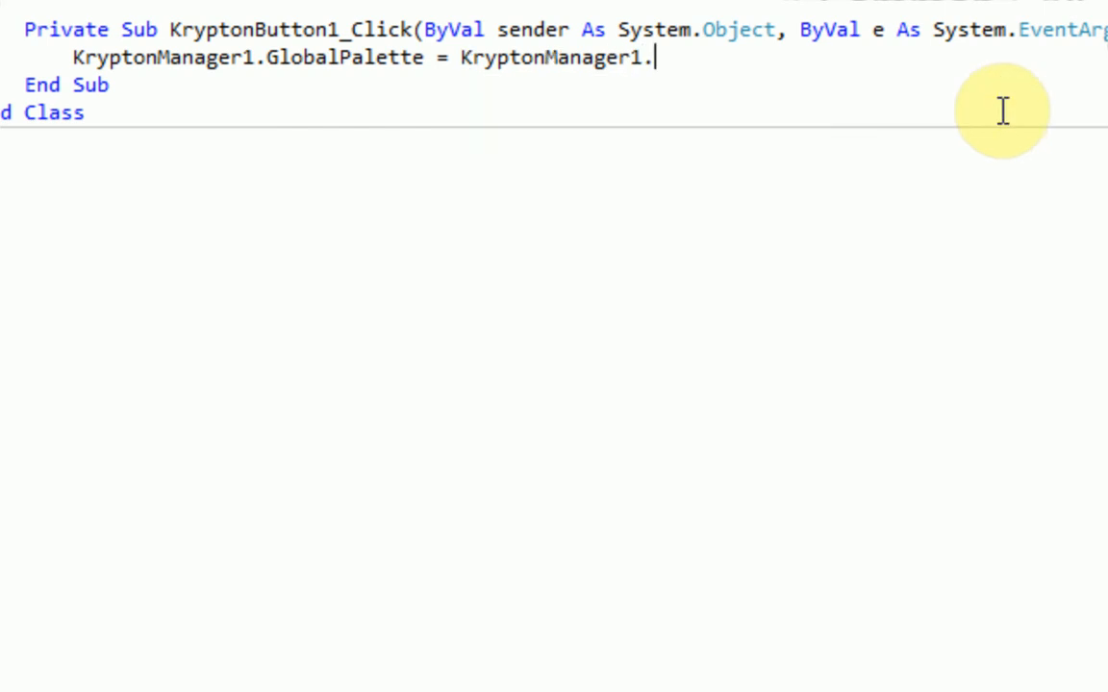
text(pa)
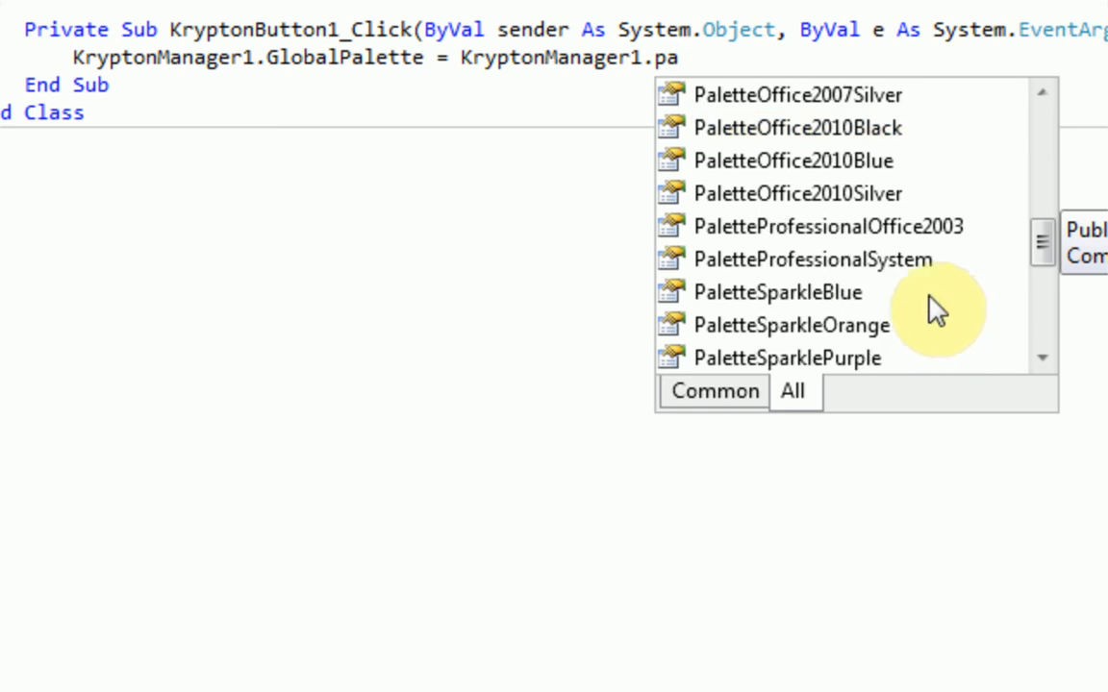
double_click(779, 293)
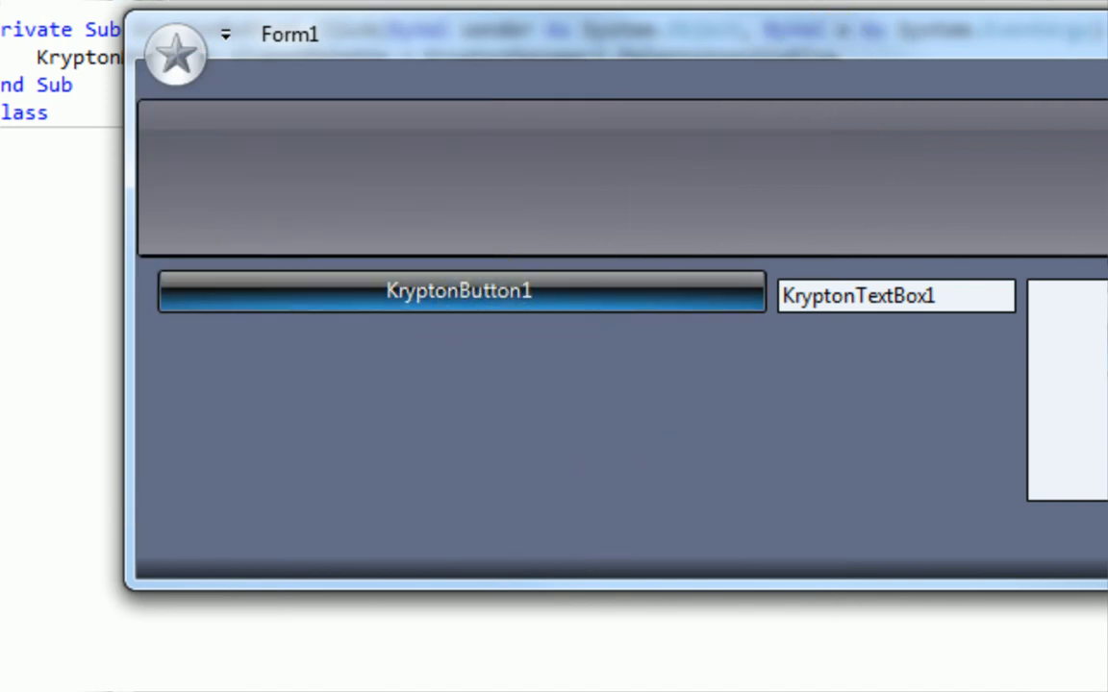
mouse_move(596, 317)
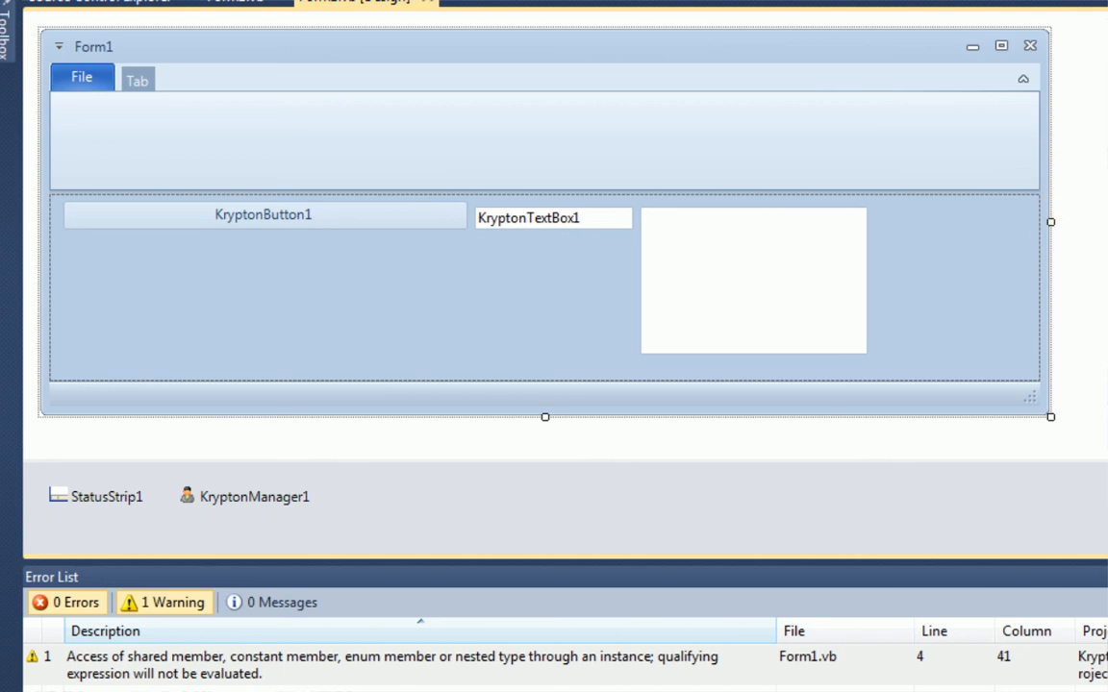
mouse_move(1048, 423)
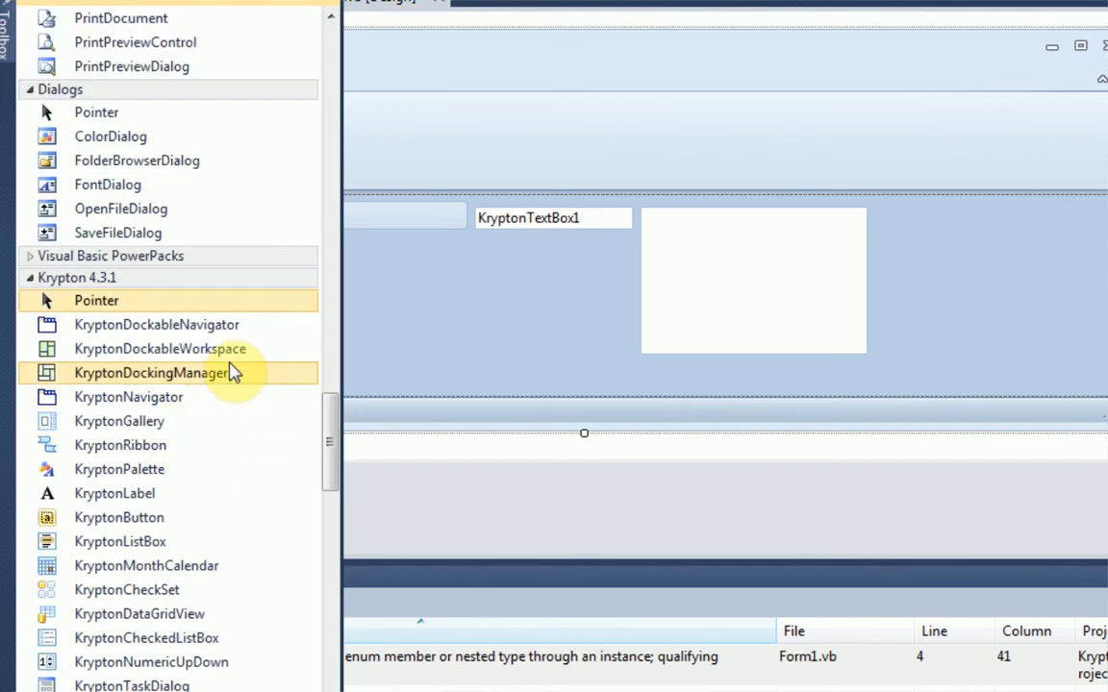
scroll(down, 3)
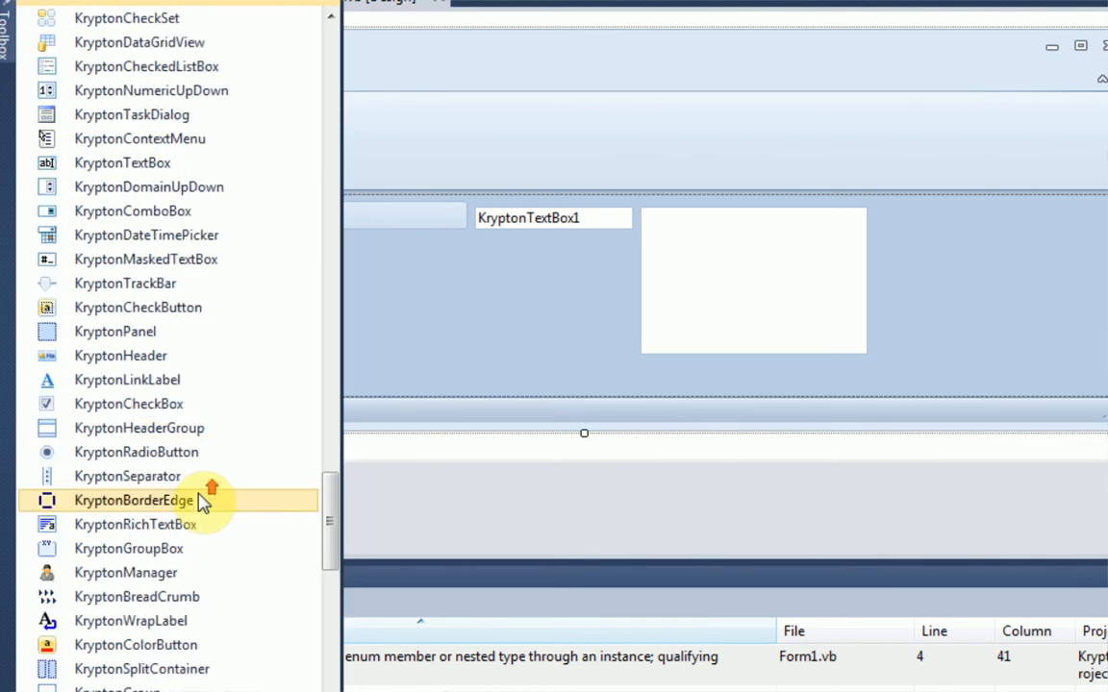
mouse_move(246, 512)
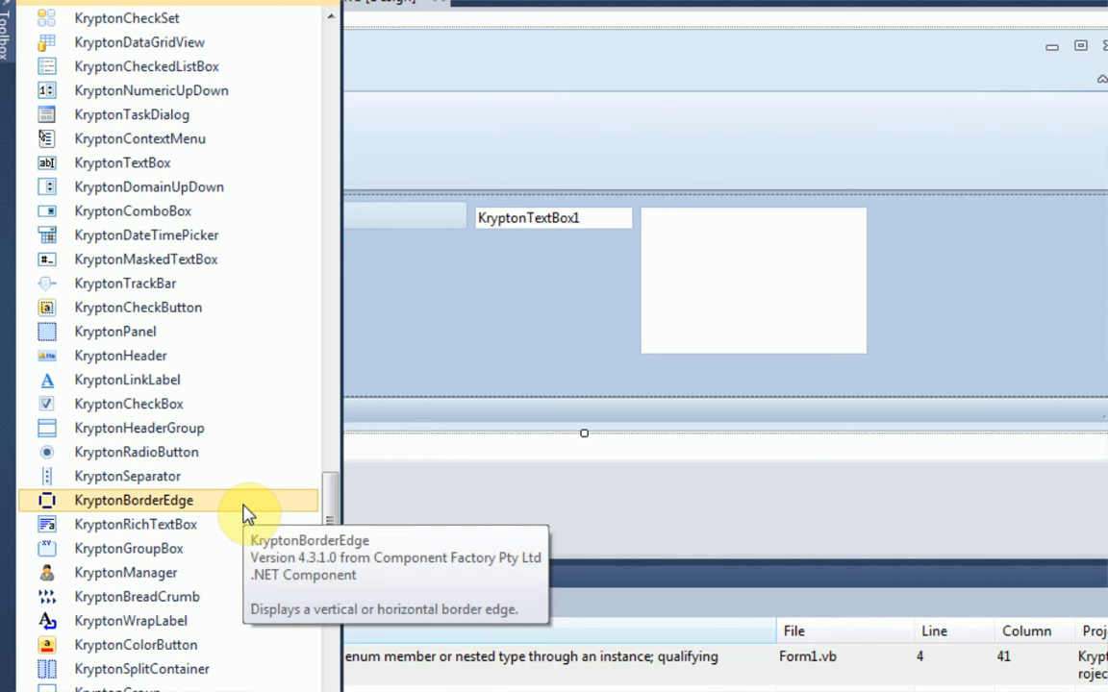
scroll(down, 3)
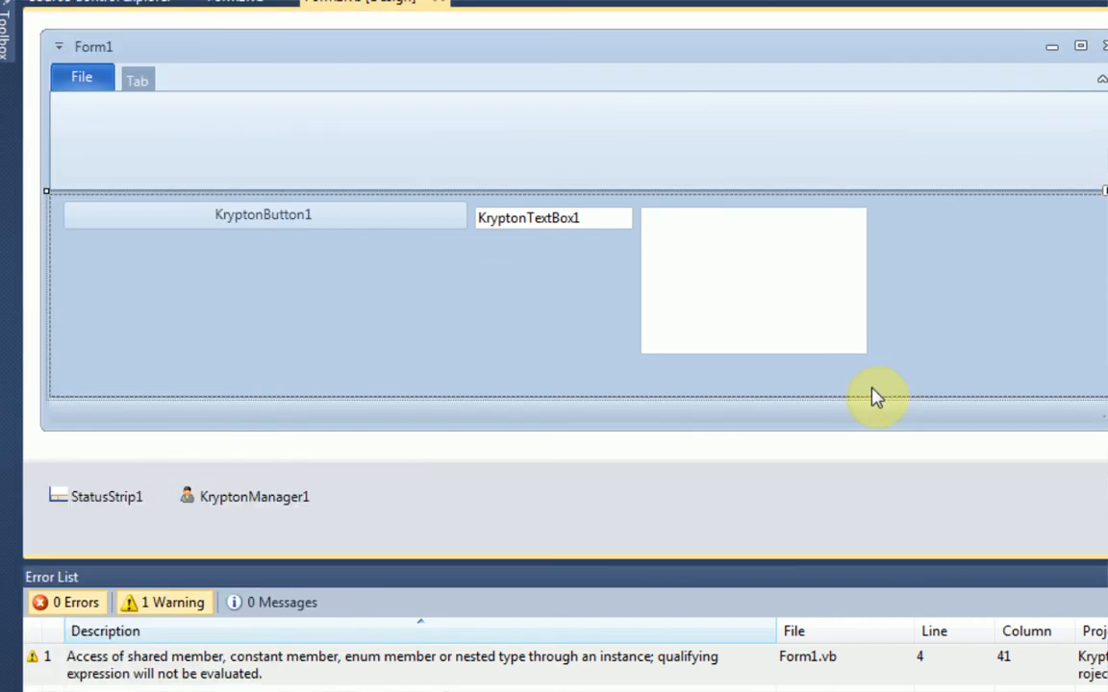
mouse_move(850, 315)
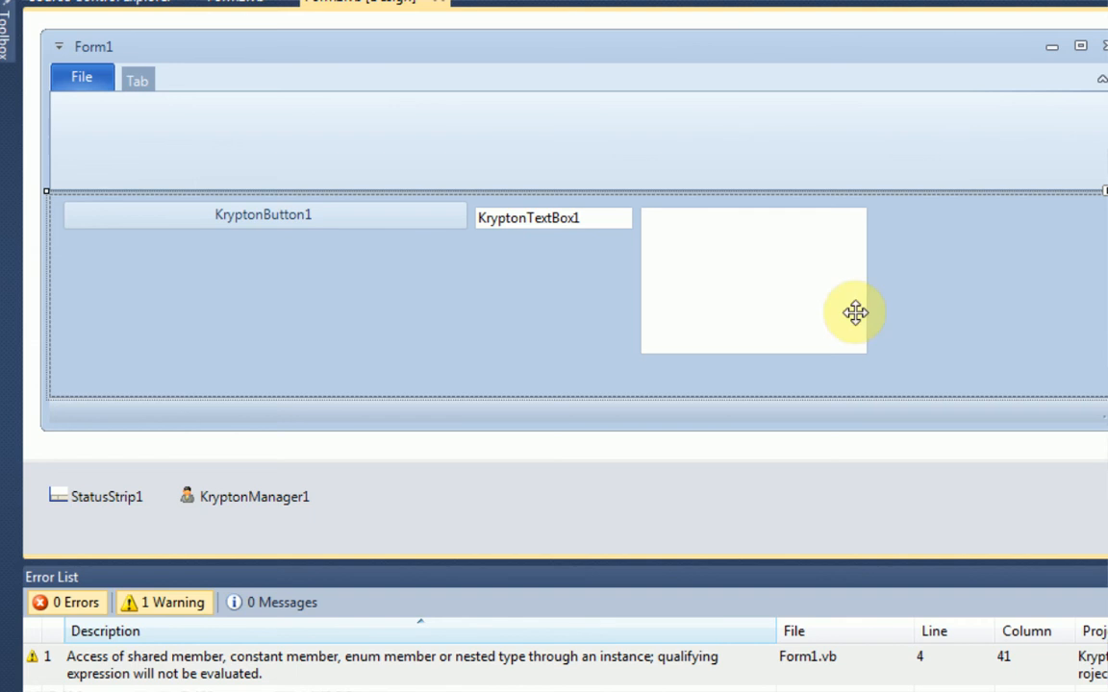
mouse_move(750, 381)
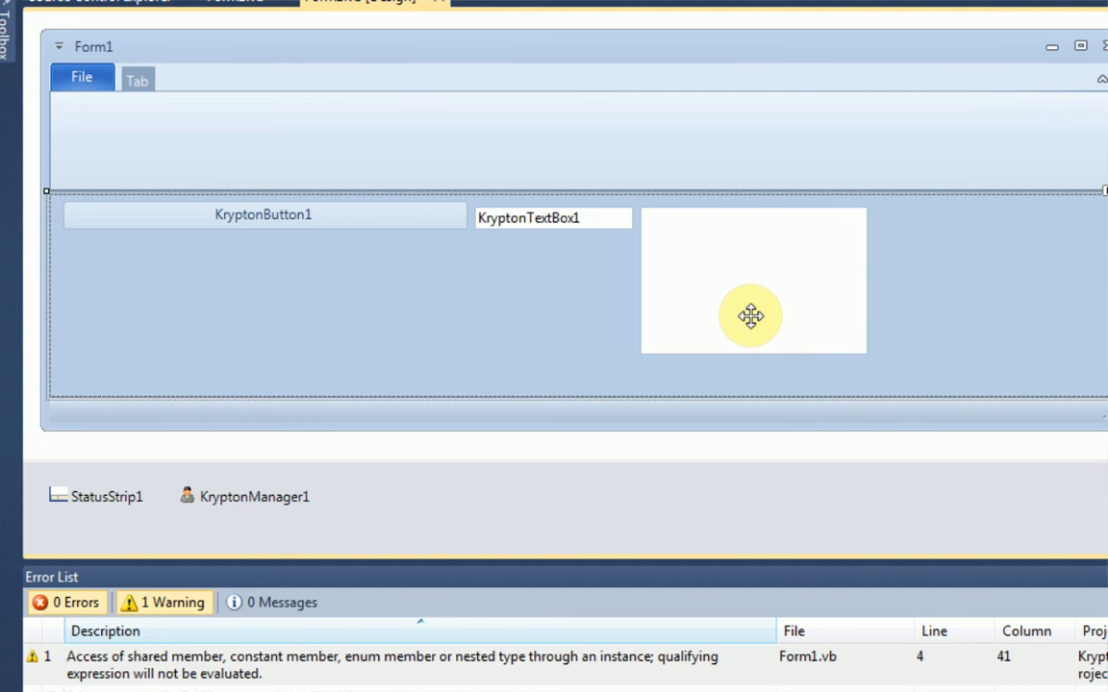
mouse_move(739, 275)
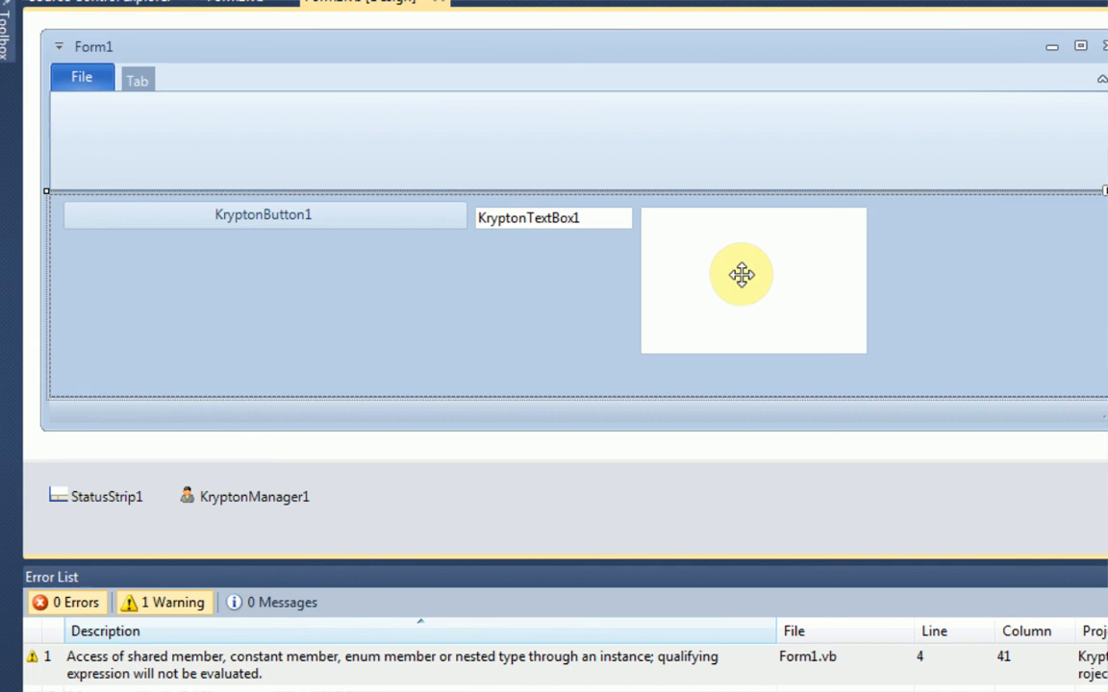
mouse_move(815, 308)
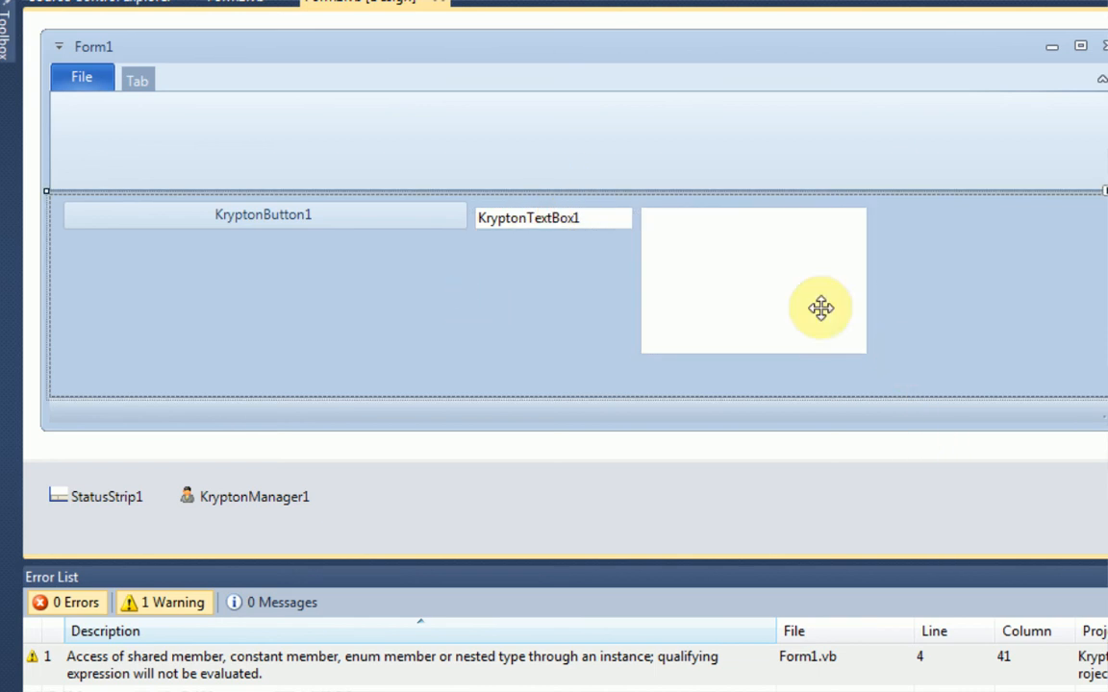
mouse_move(1069, 411)
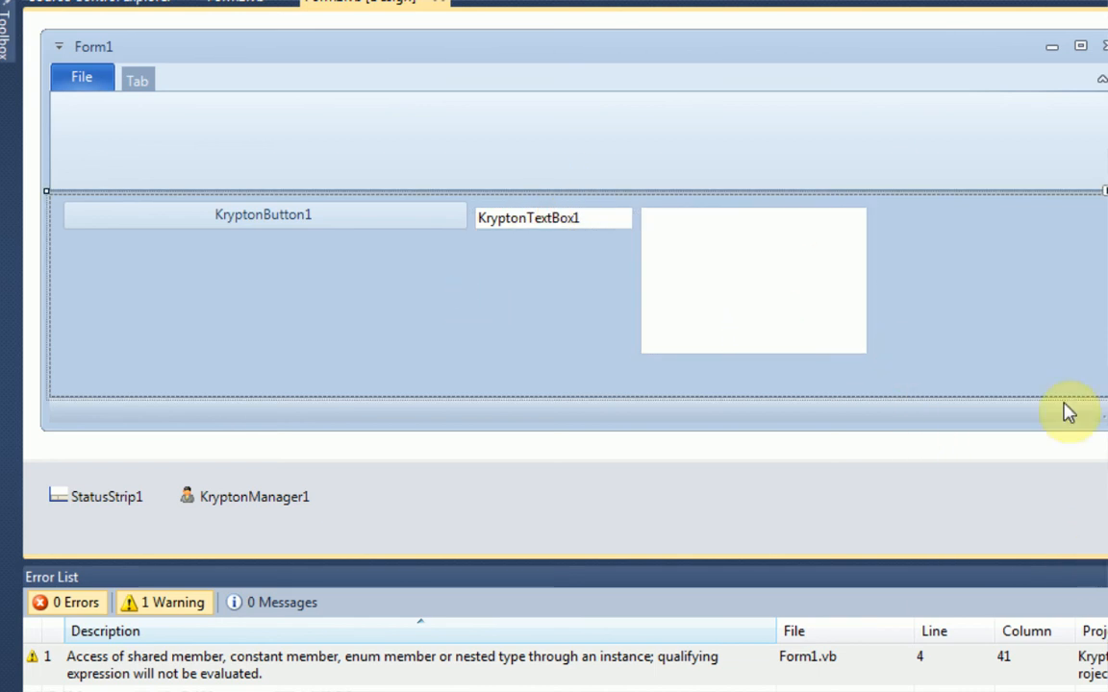